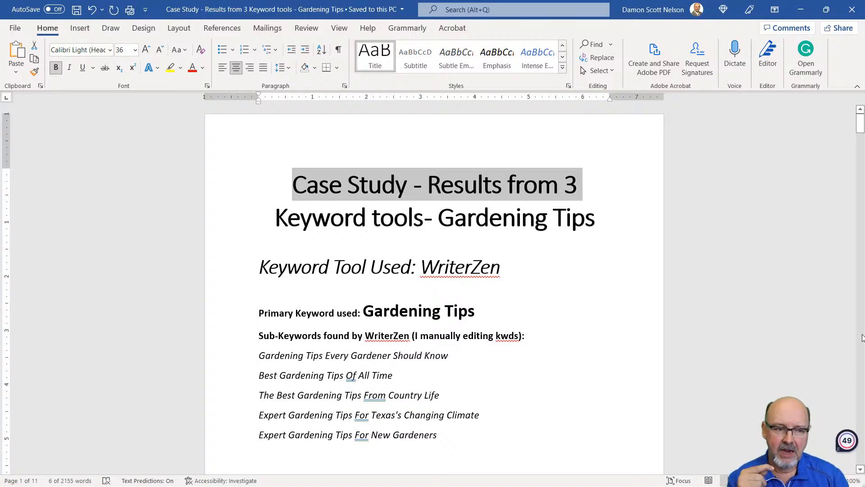
mouse_move(845, 369)
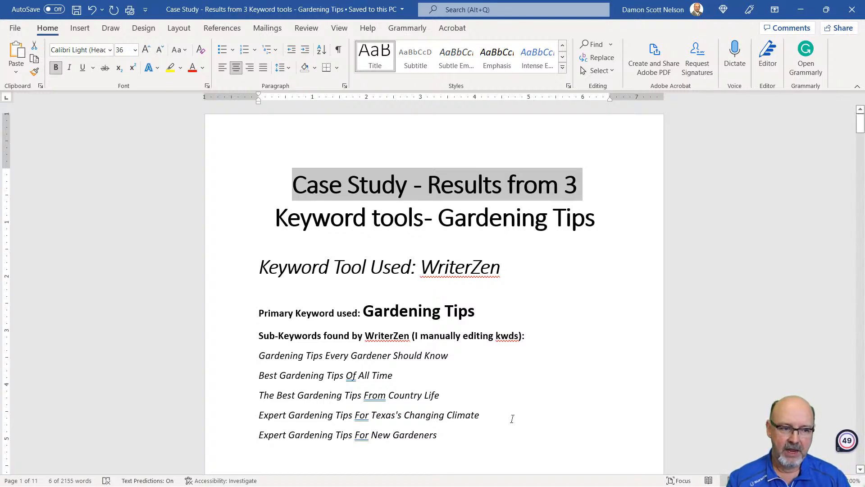
mouse_move(707, 294)
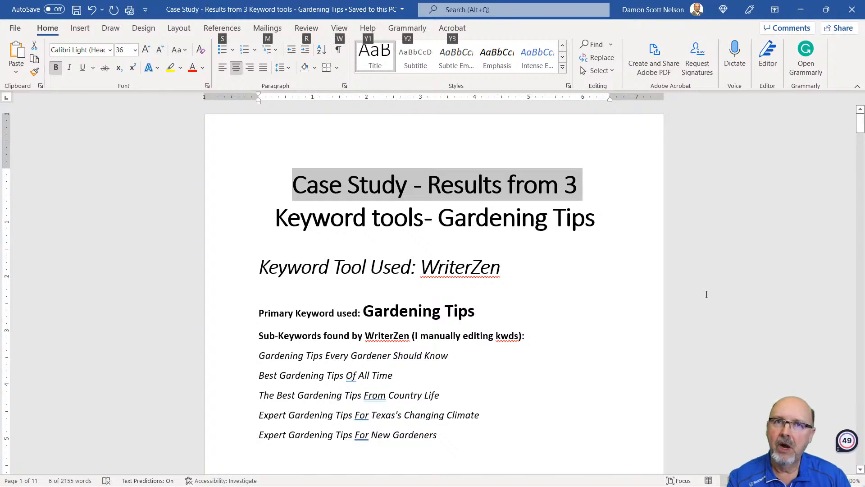
- Switch from the gardening tips case study to the Surfer content planner spreadsheet
key(alt+tab)
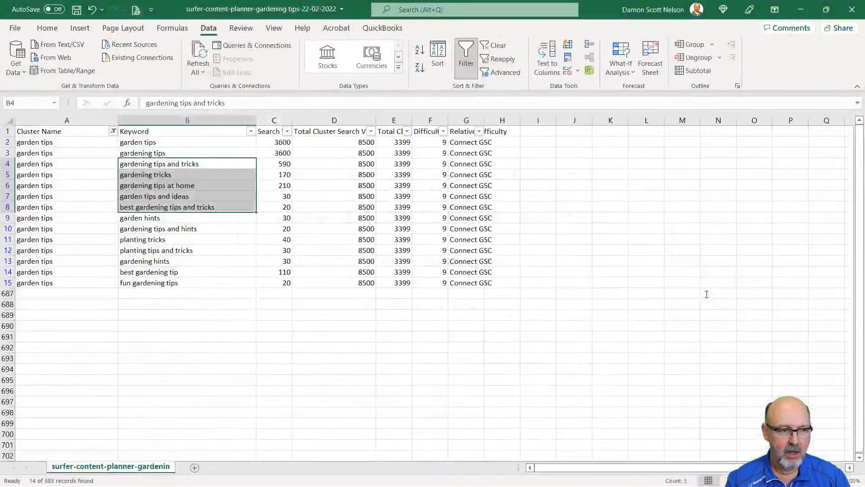
- Switch to the Gardening-Tips-writerzen.xls workbook to review its Headlines column
key(alt+tab)
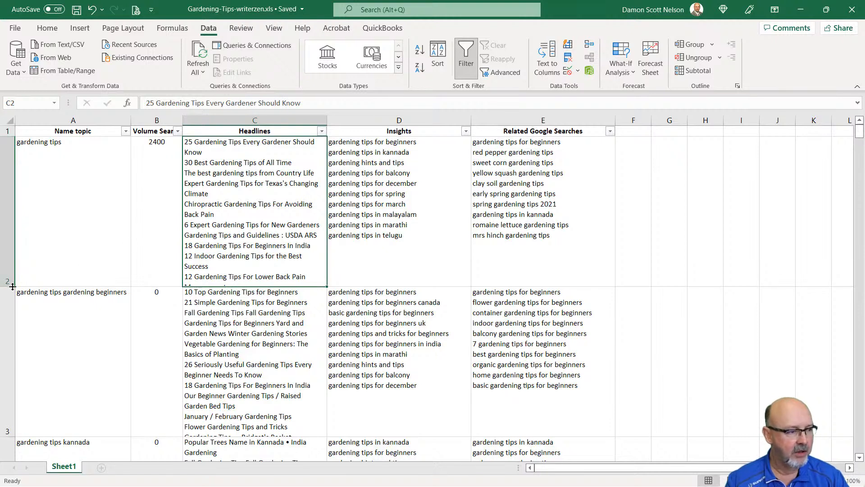
mouse_move(26, 250)
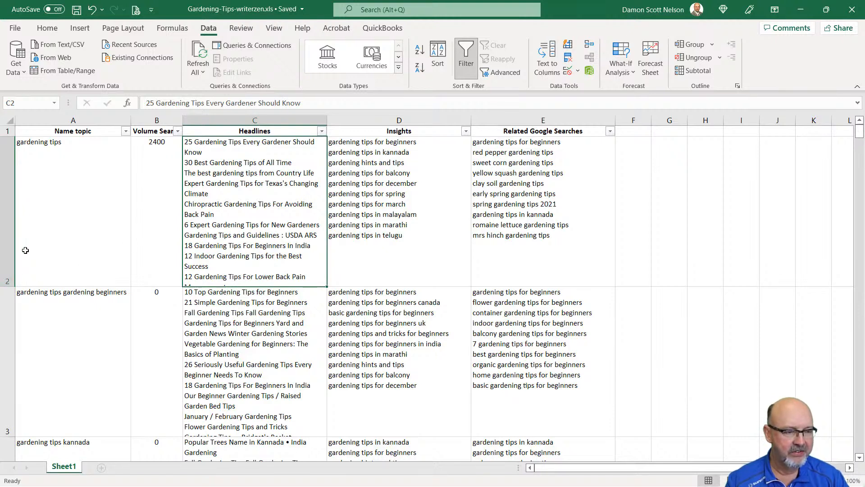
mouse_move(194, 200)
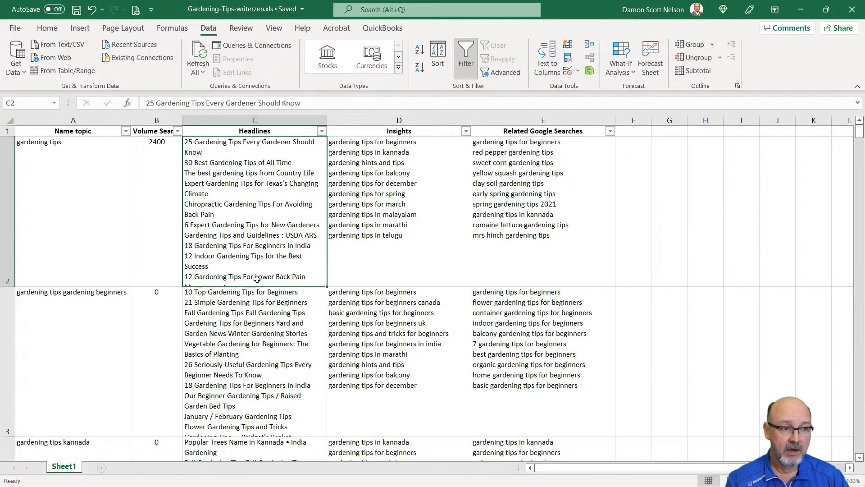
mouse_move(567, 157)
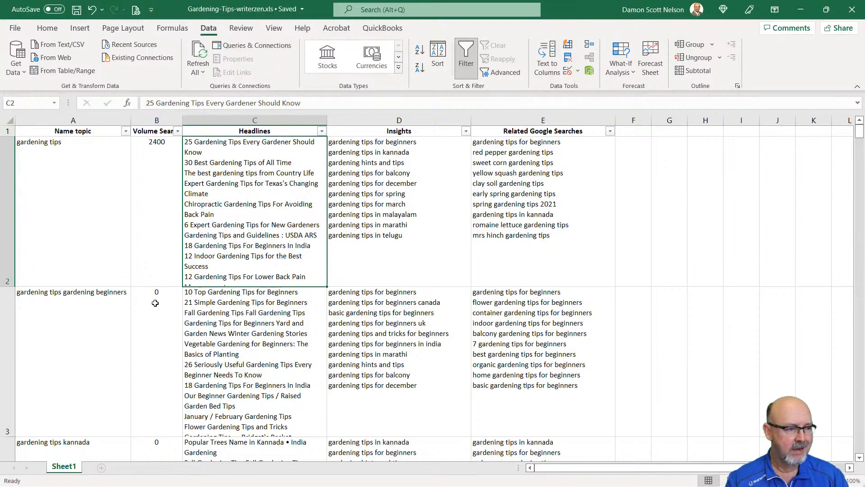
- Review the WriterZen topic rows (balcony, tomato, potting, tricks), then bring up the window switcher
scroll(down, 3)
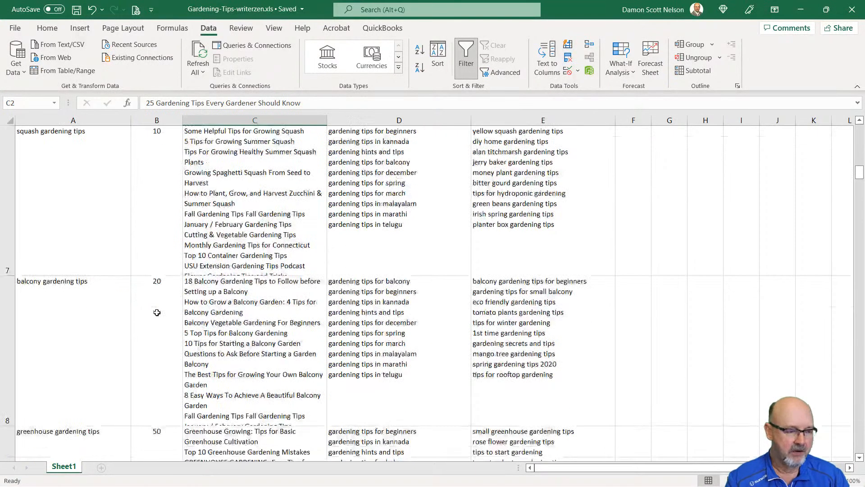
scroll(down, 3)
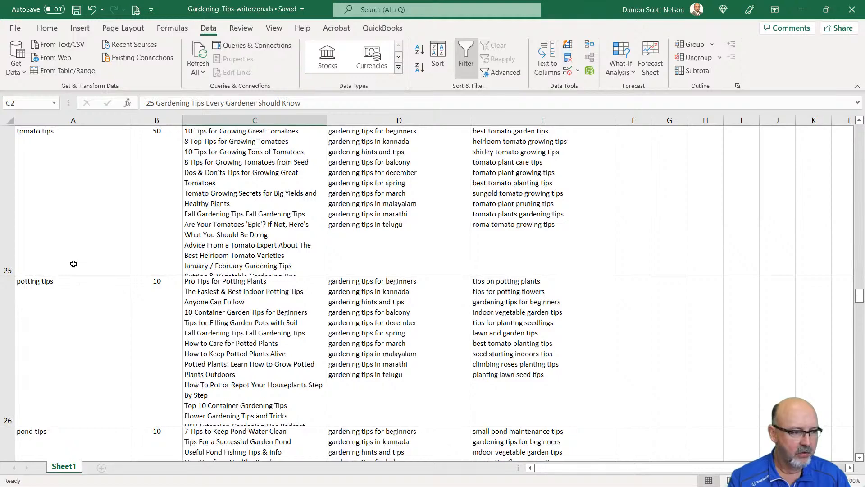
mouse_move(140, 292)
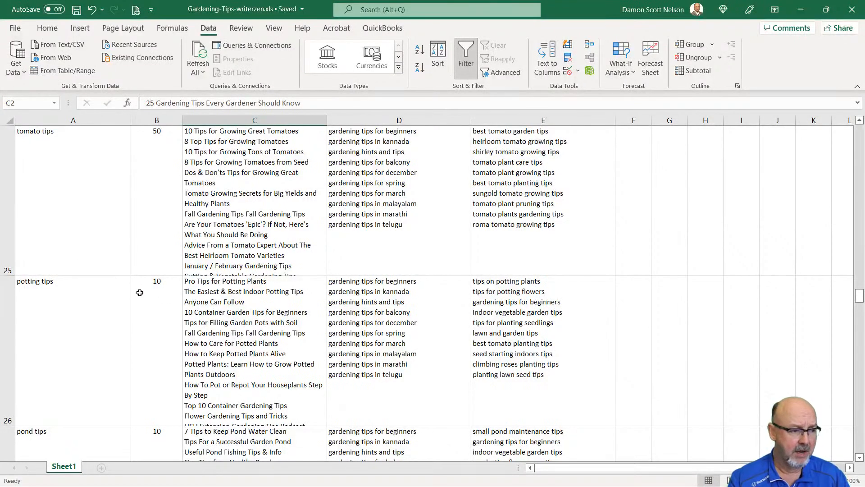
scroll(down, 3)
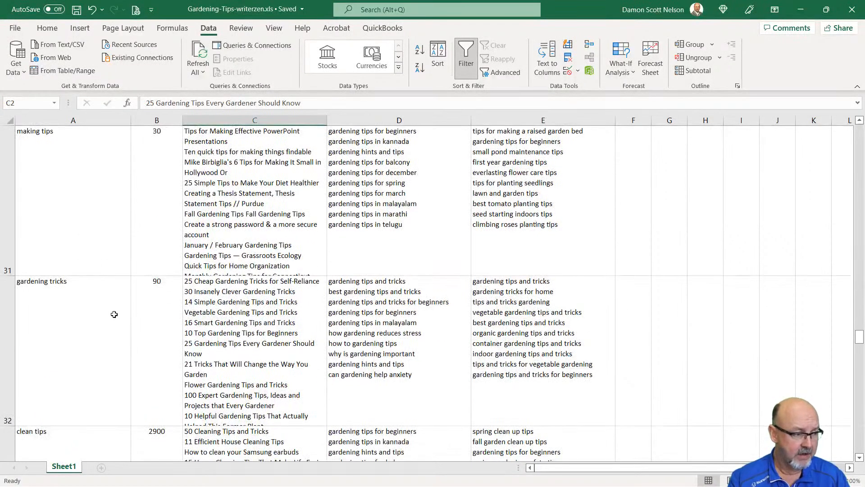
scroll(down, 3)
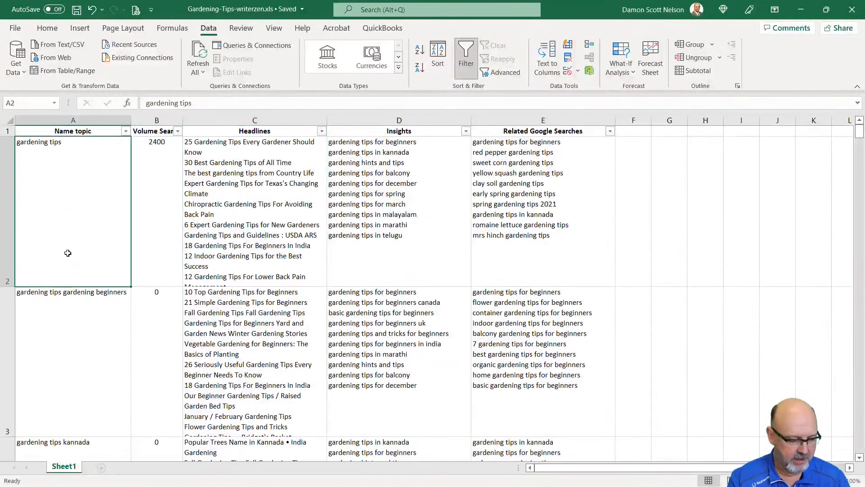
scroll(down, 3)
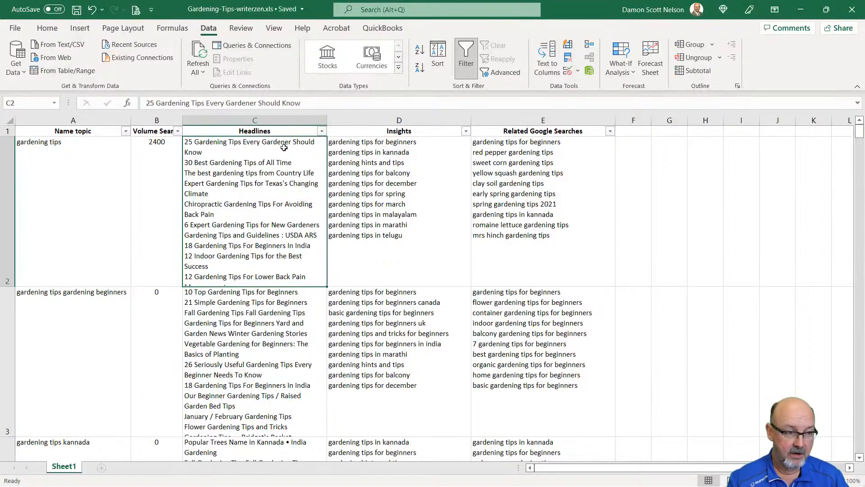
key(alt+tab)
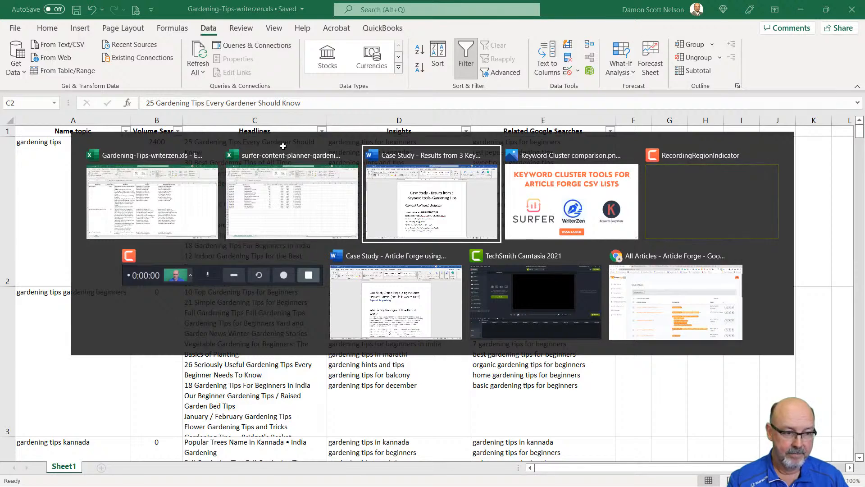
- Return to the case study and reach the 'Gardening Tips Every Gardener Should Know' article
click(431, 192)
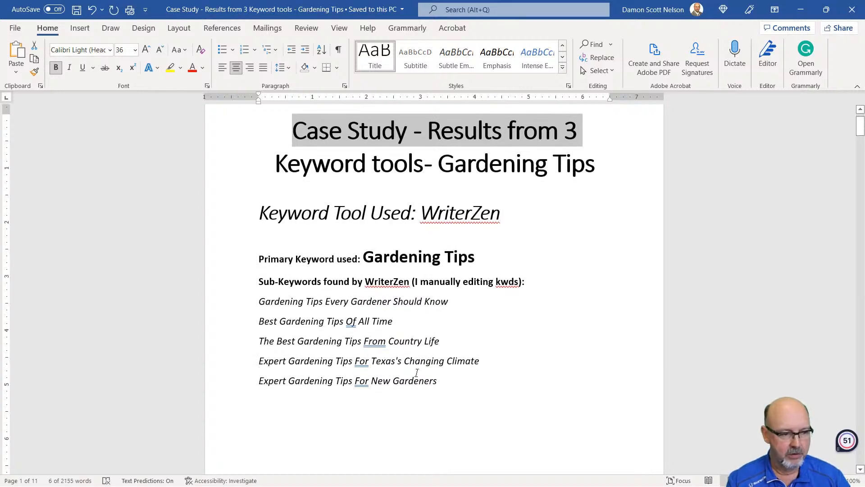
scroll(down, 3)
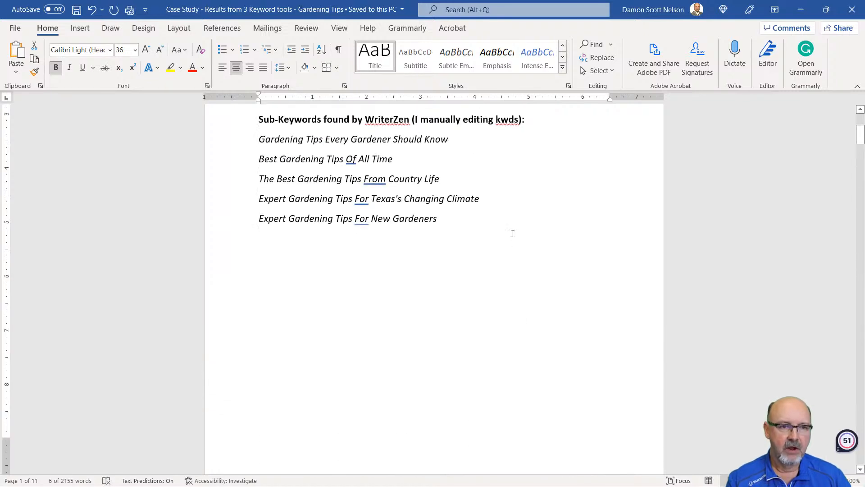
scroll(down, 3)
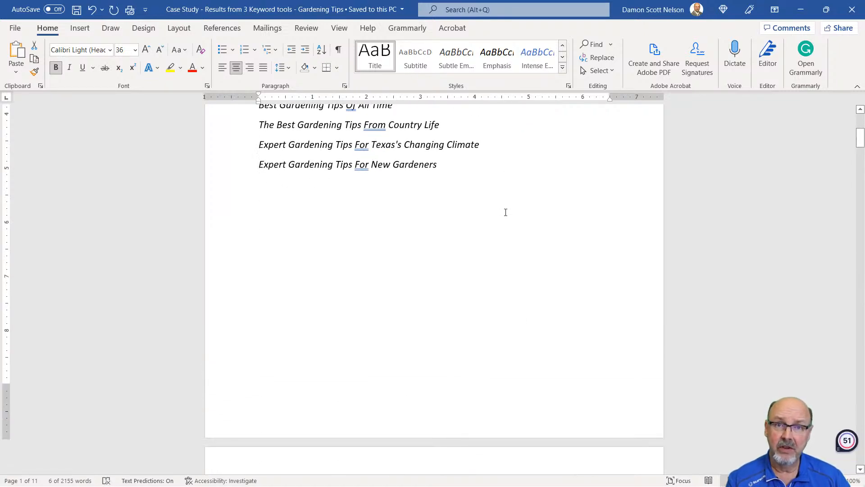
scroll(down, 3)
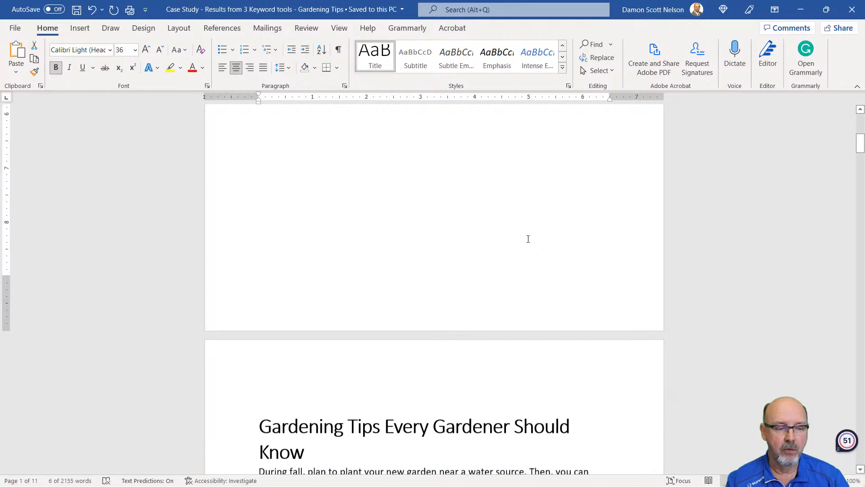
scroll(down, 3)
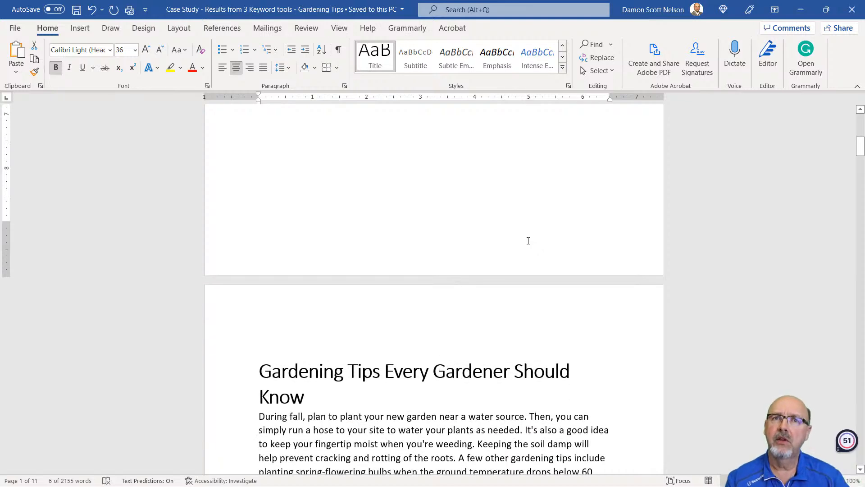
scroll(down, 3)
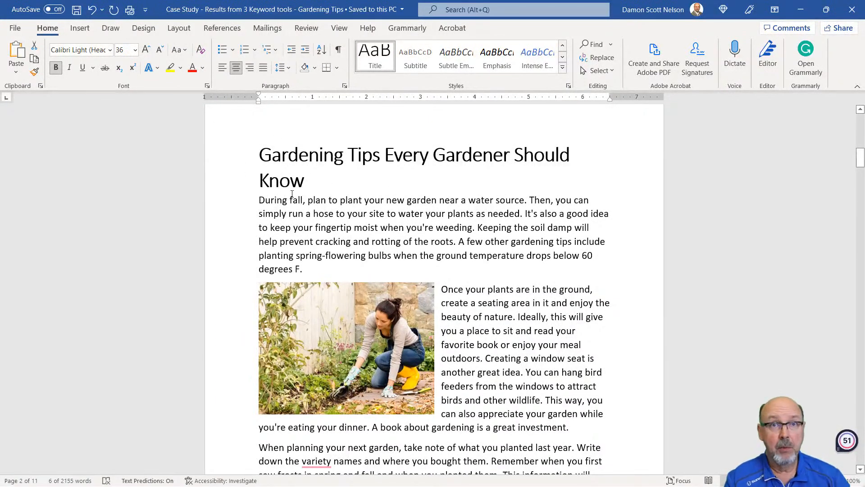
scroll(down, 3)
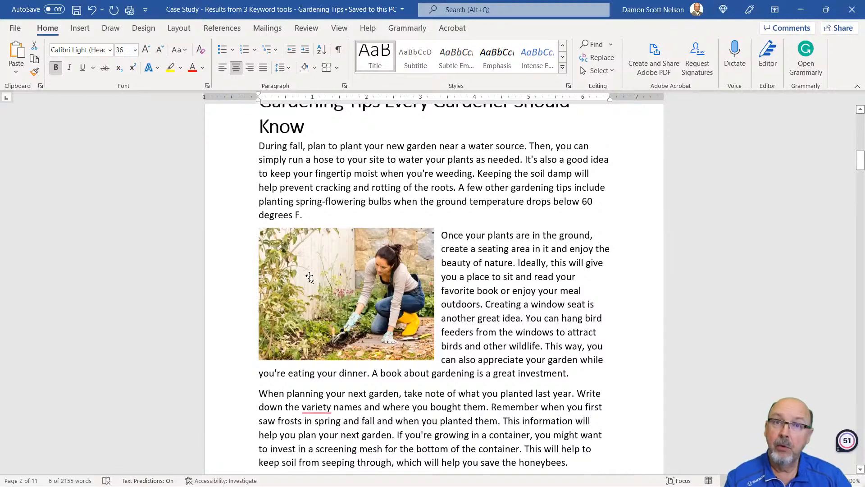
scroll(down, 3)
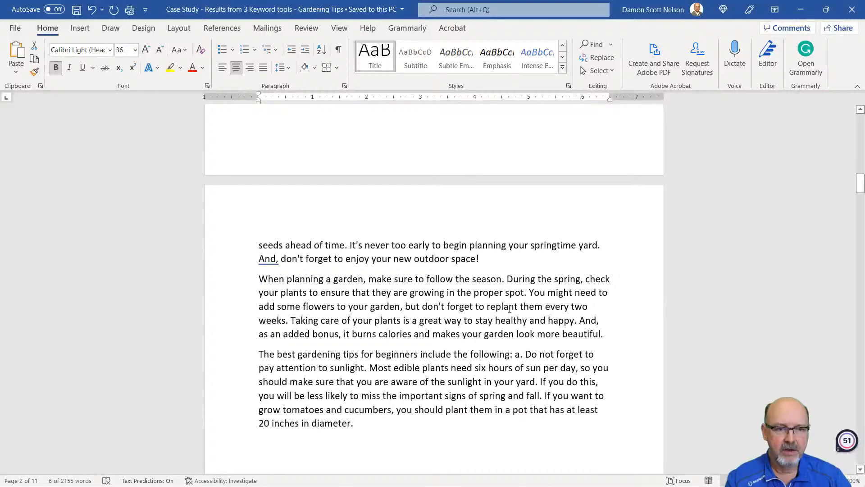
scroll(down, 3)
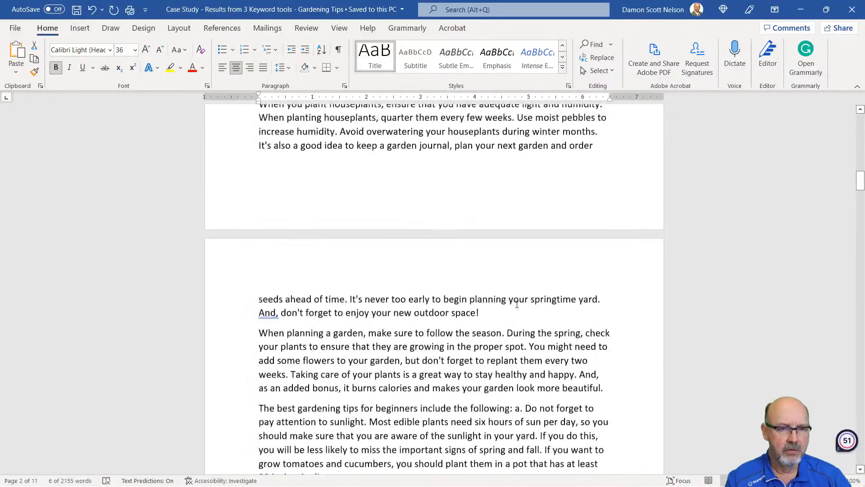
scroll(down, 3)
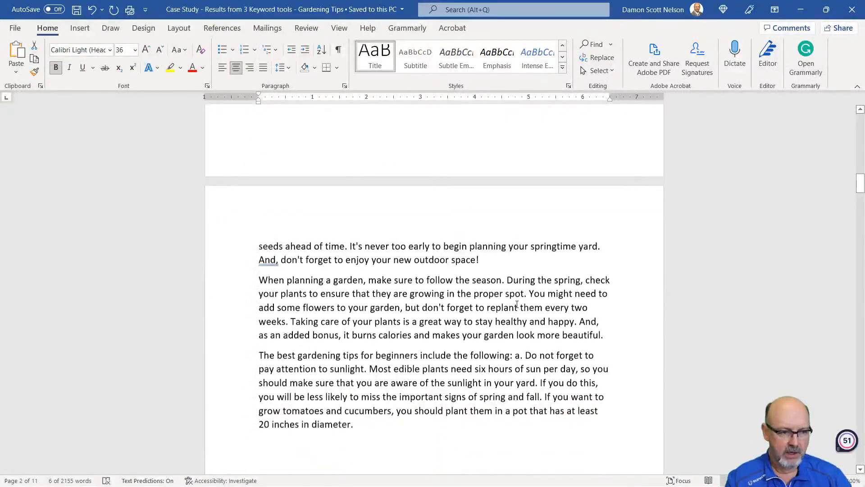
scroll(down, 3)
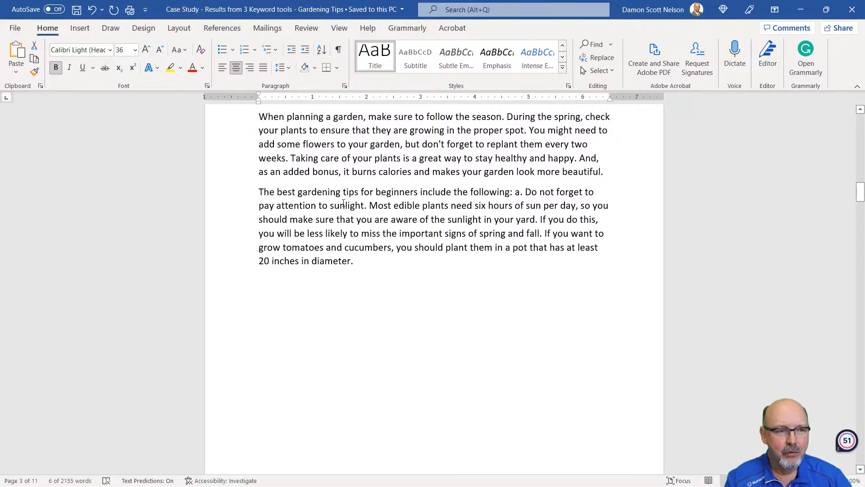
mouse_move(504, 211)
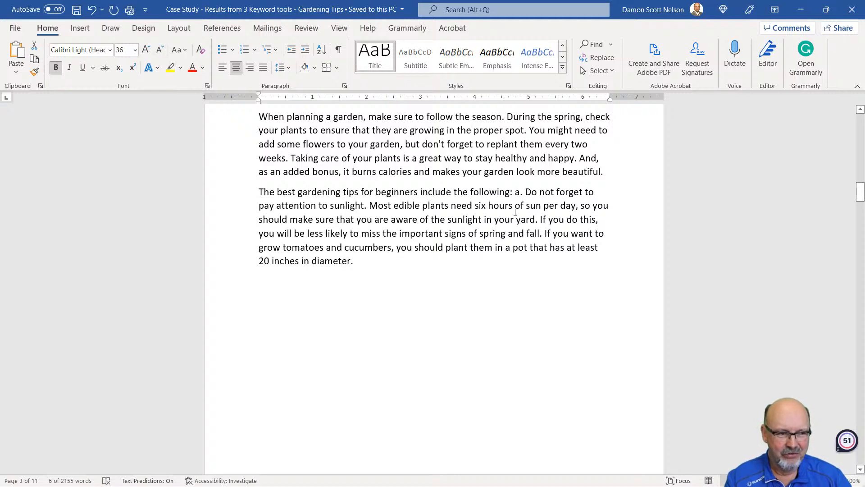
mouse_move(471, 316)
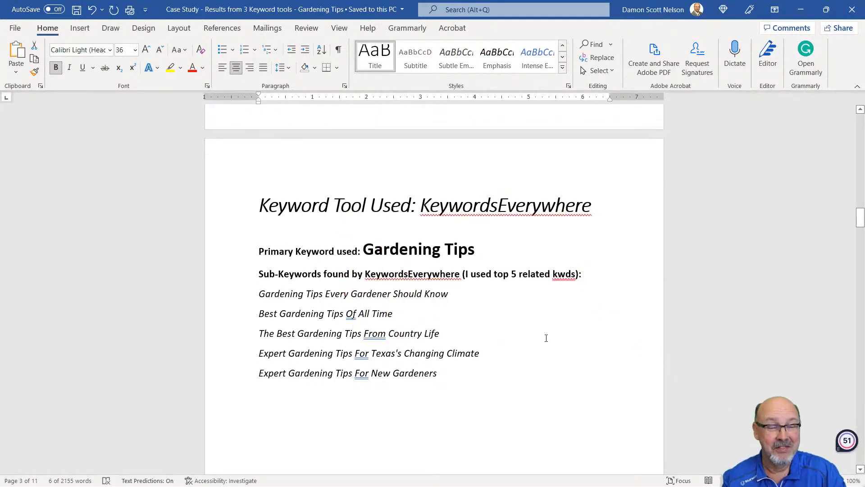
mouse_move(557, 348)
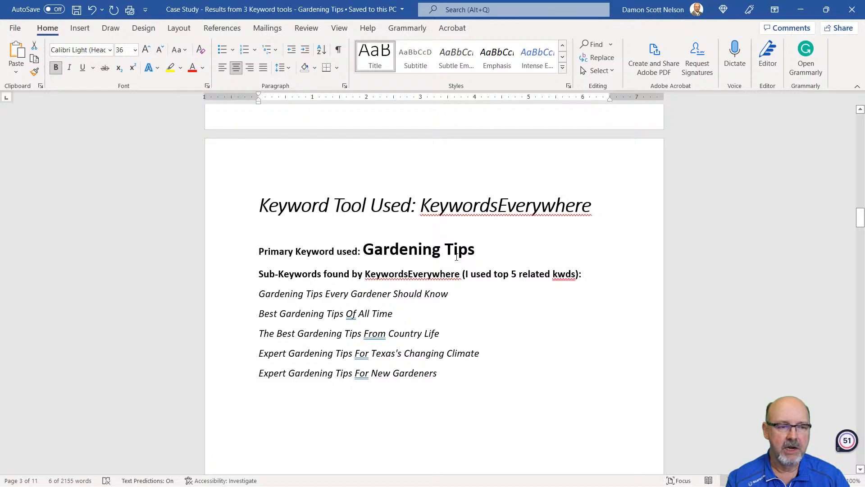
- Select the primary keyword in the KeywordsEverywhere section of the case study
double_click(411, 274)
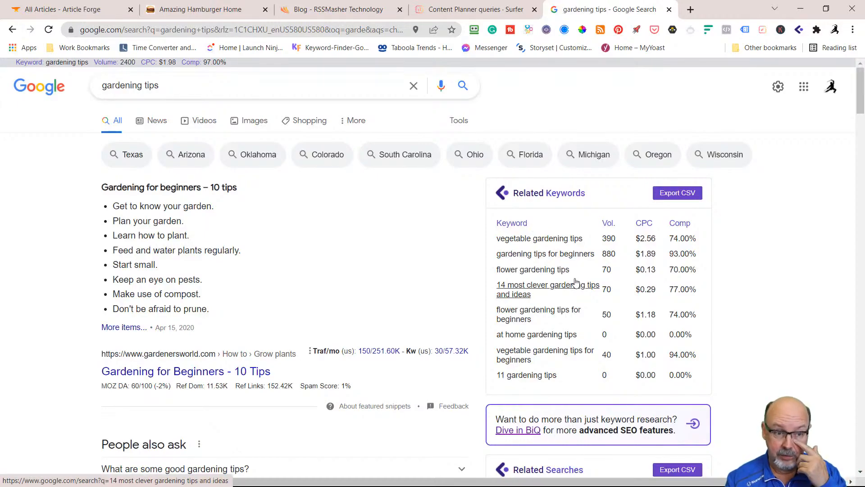
- Scroll the gardening tips Google results to the SEO difficulty, trend chart and Related Keywords panels
scroll(down, 3)
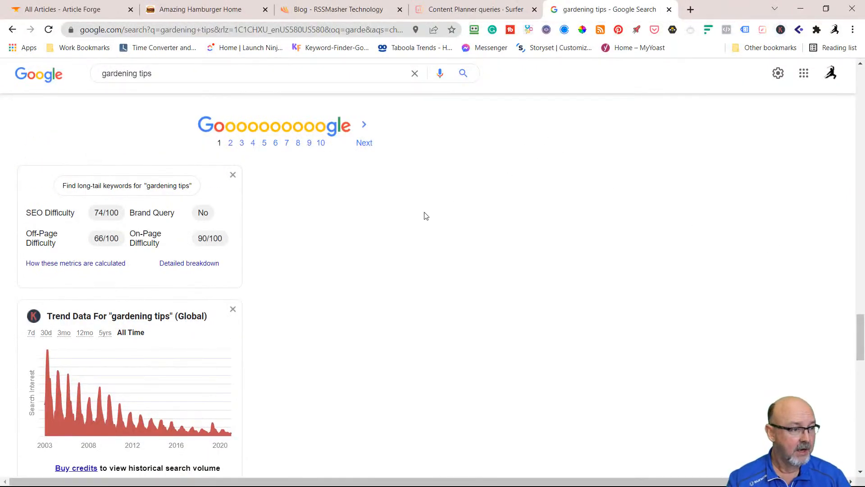
mouse_move(72, 221)
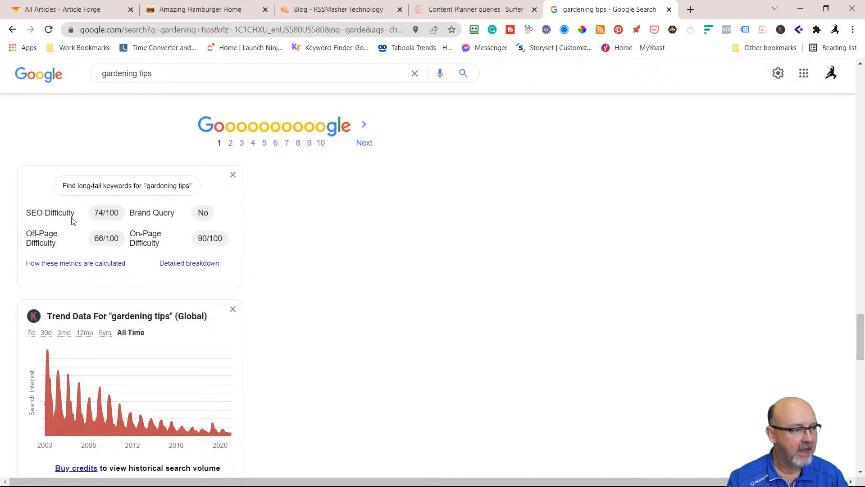
scroll(down, 3)
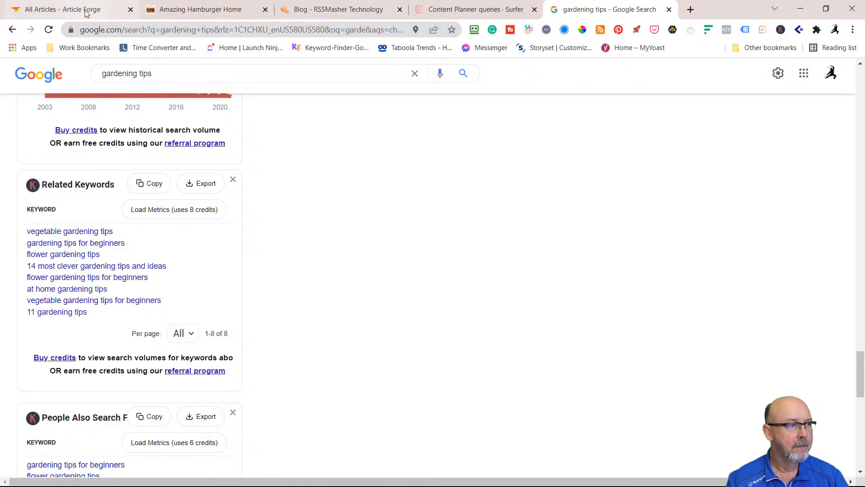
- Expand the full keyword list of the gardening tips.KeywordsEverywhere article in Article Forge
click(66, 9)
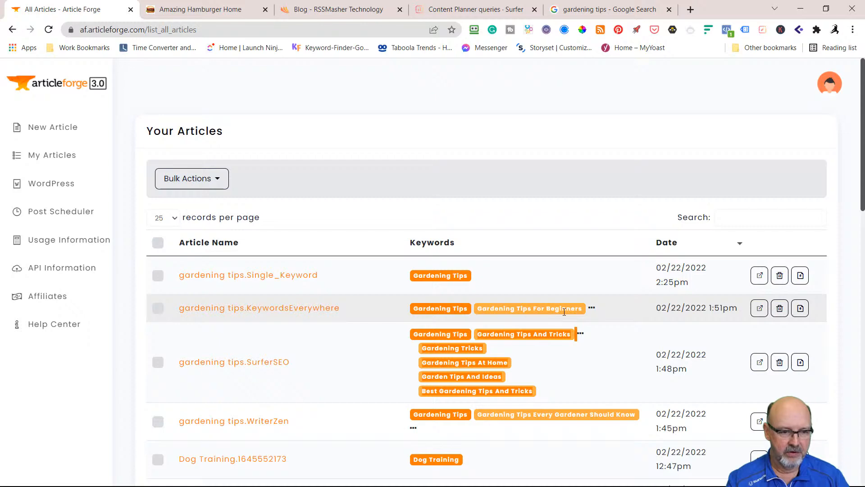
click(593, 309)
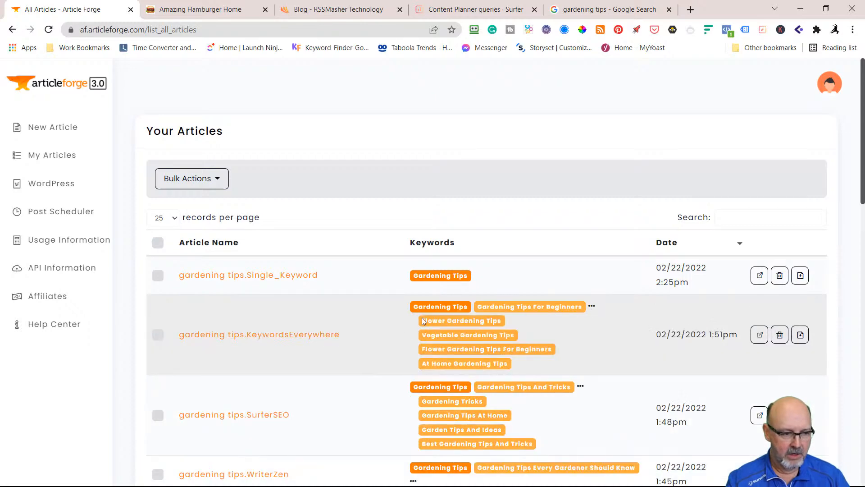
scroll(down, 3)
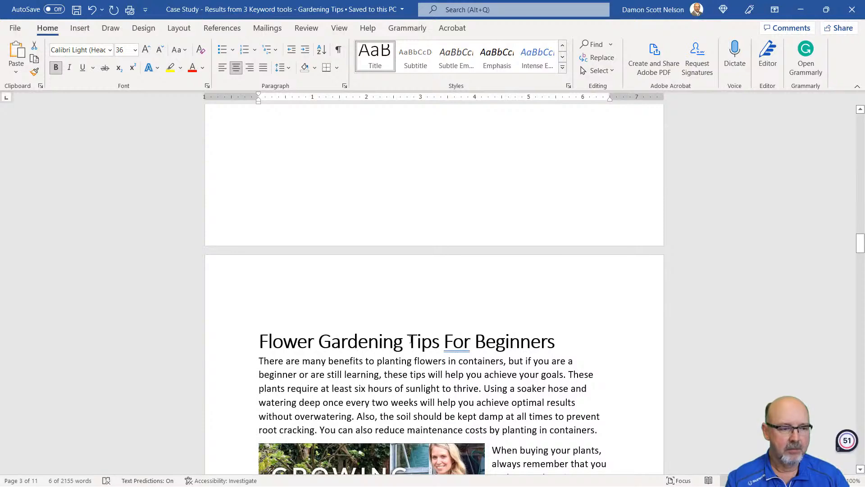
- Scroll past the Flower Gardening Tips For Beginners article to the SurferSEO keyword section
scroll(down, 3)
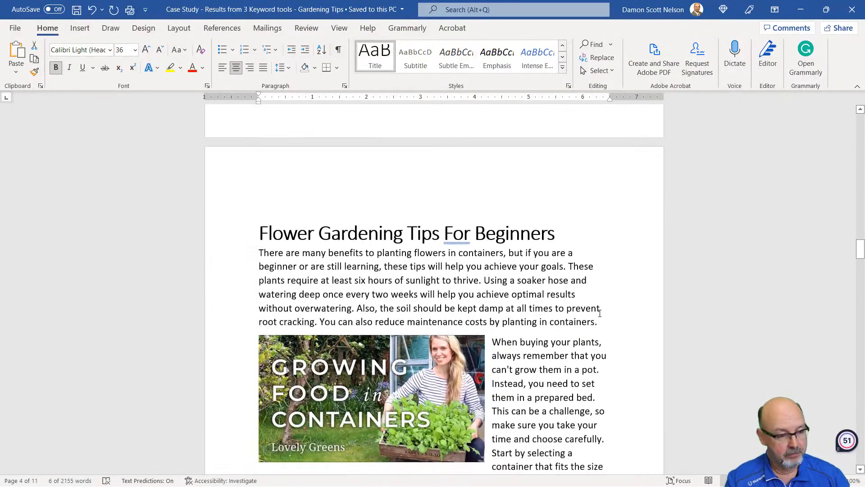
scroll(down, 3)
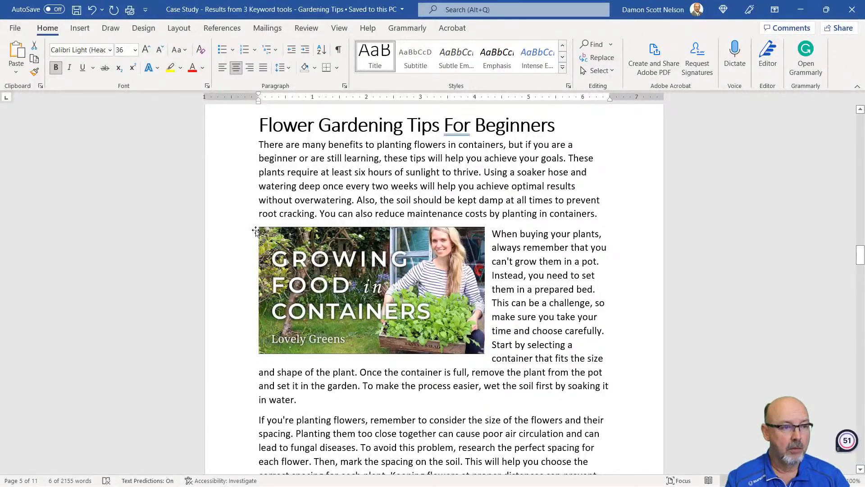
scroll(down, 3)
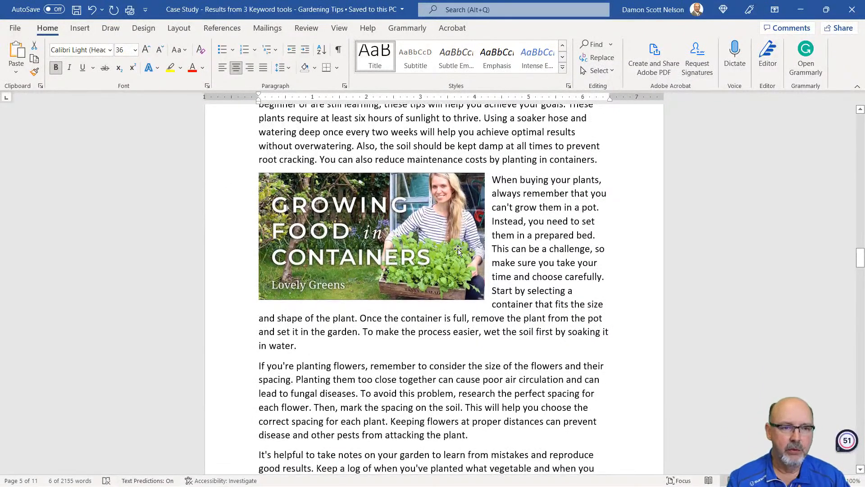
scroll(down, 3)
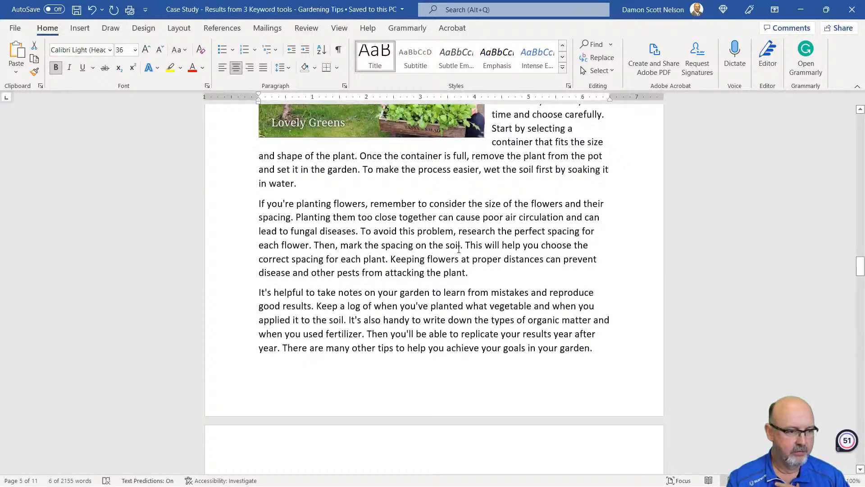
scroll(down, 3)
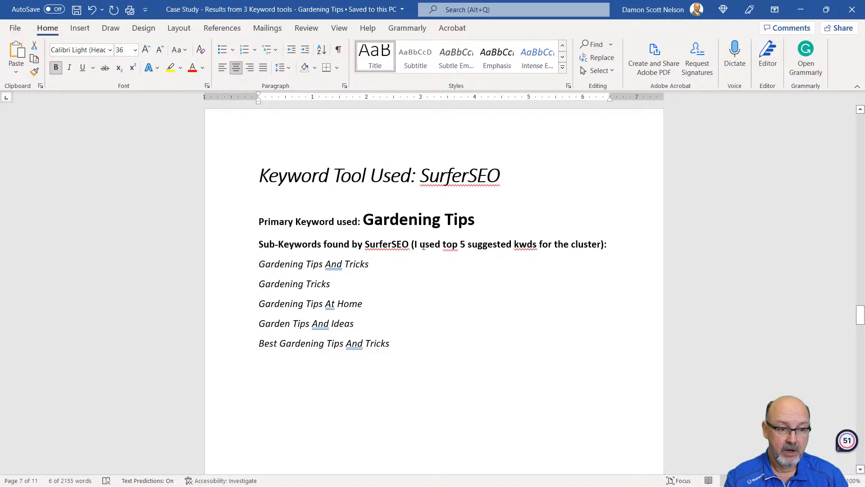
mouse_move(457, 276)
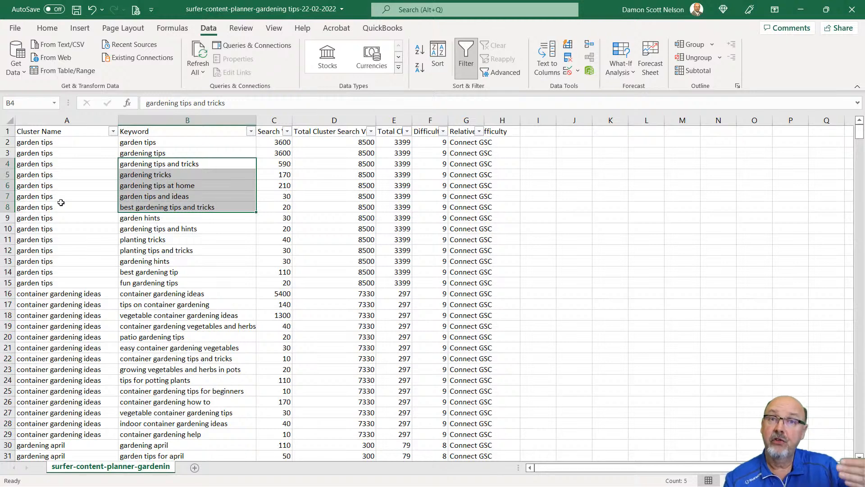
- Widen column F to fit the Difficulty heading and review the Surfer keyword clusters and scores
click(66, 142)
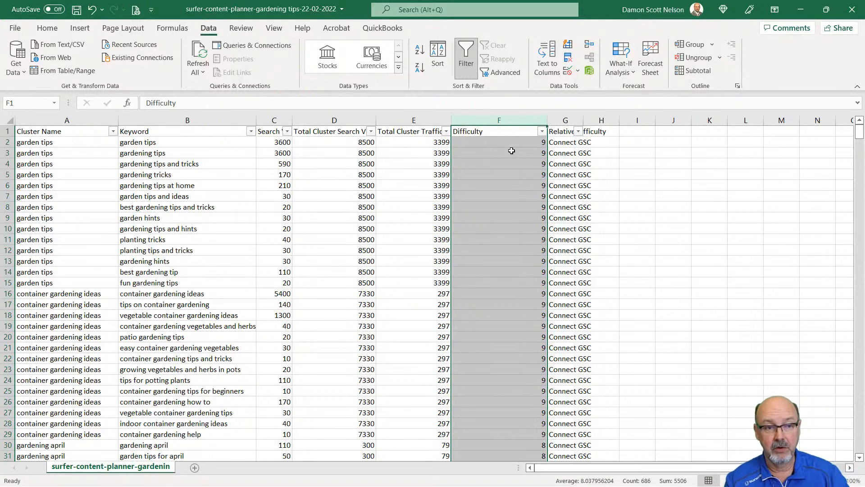
scroll(down, 3)
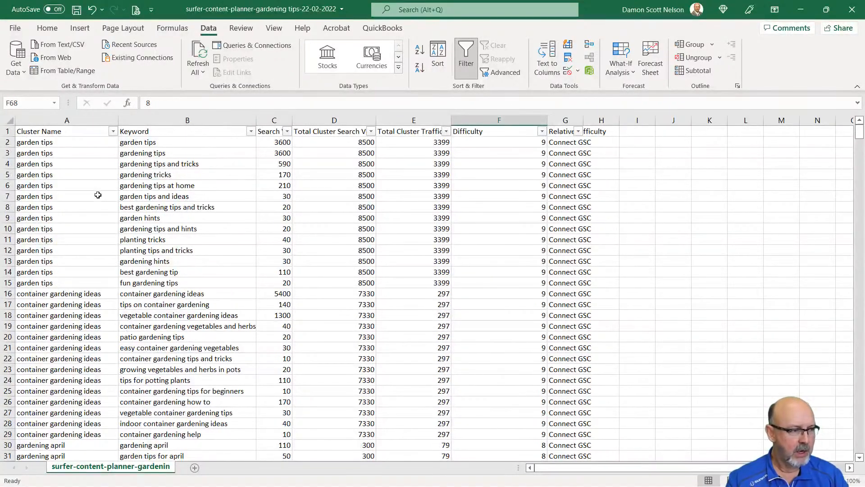
scroll(down, 3)
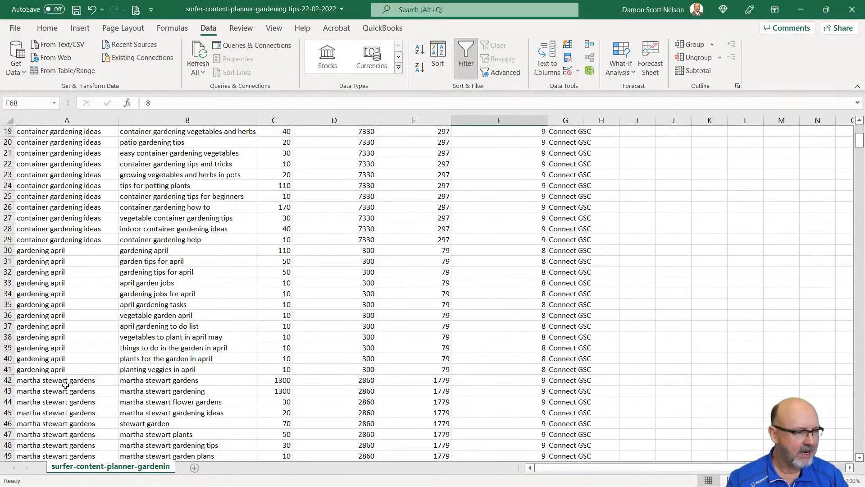
scroll(down, 3)
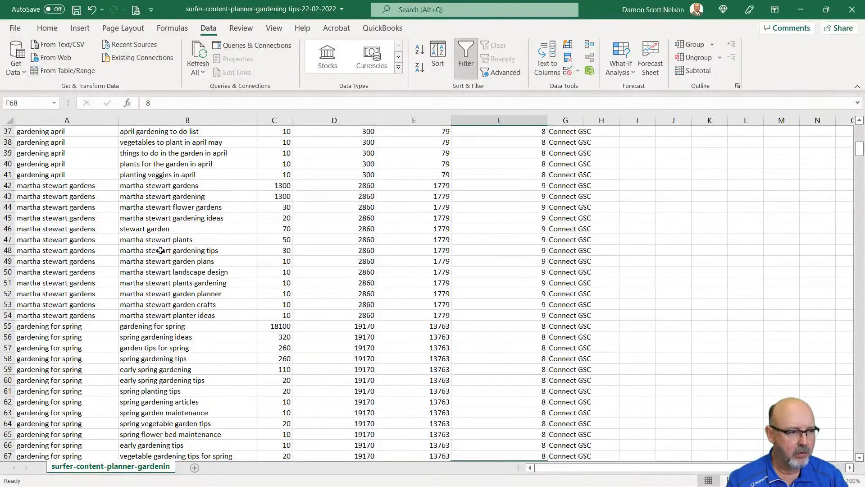
scroll(down, 3)
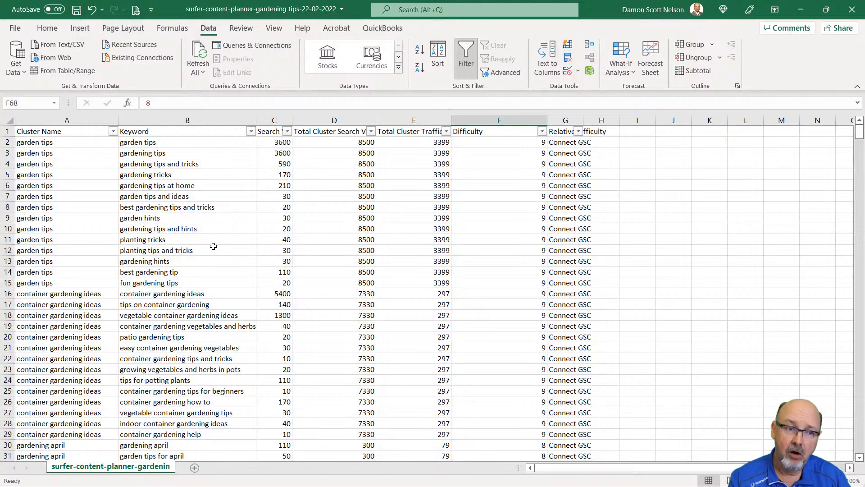
key(alt)
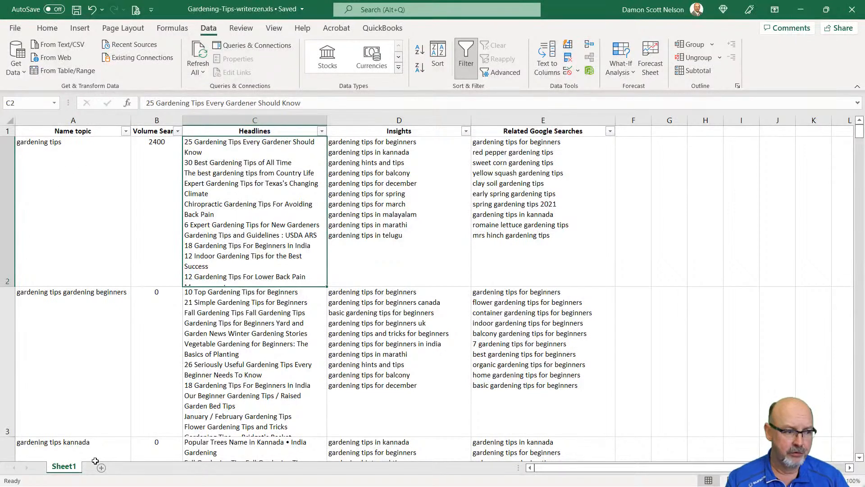
mouse_move(100, 467)
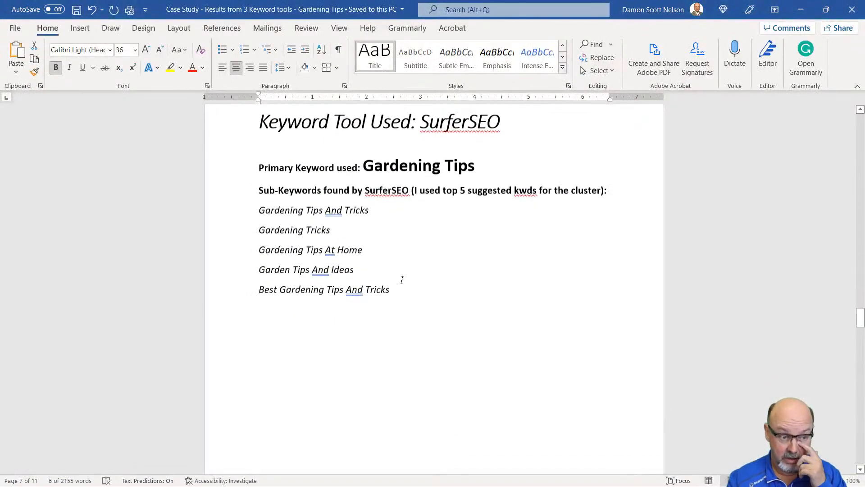
- Read through The Best Gardening Tips and Tricks for Beginners article to its end
scroll(down, 3)
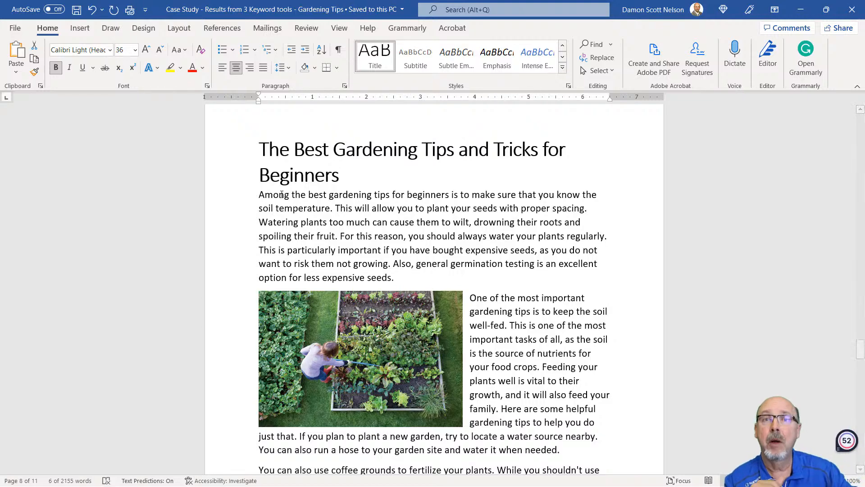
scroll(down, 3)
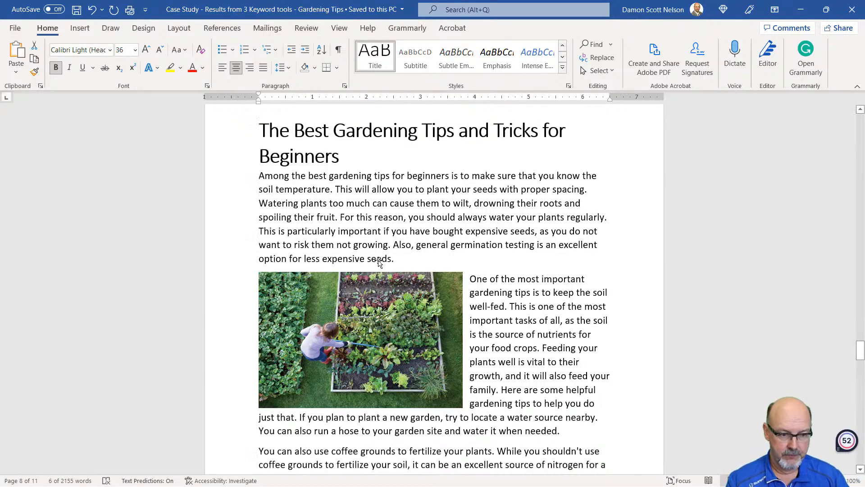
scroll(down, 3)
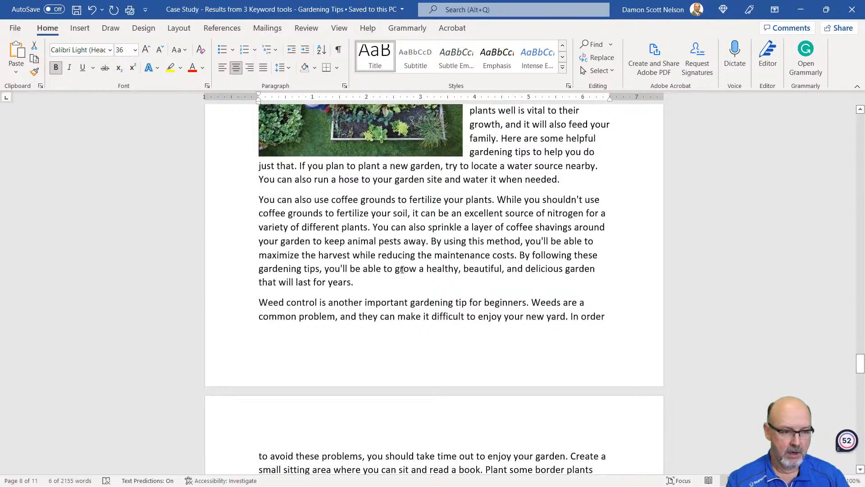
scroll(down, 3)
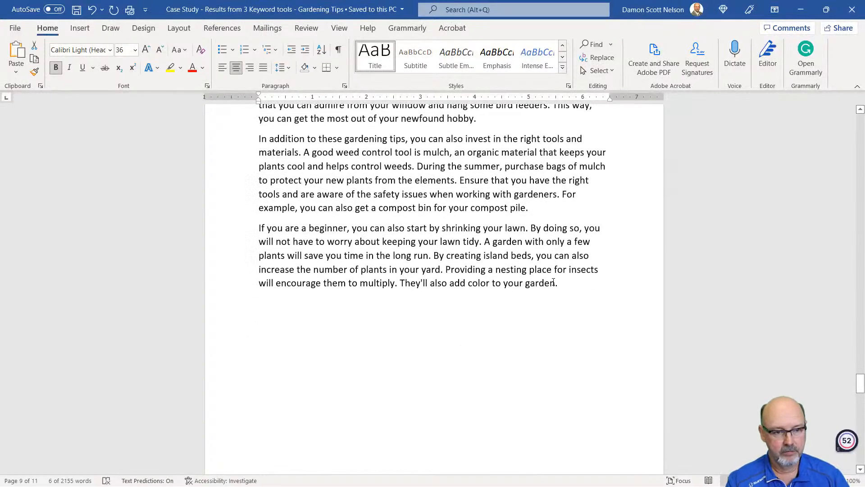
scroll(down, 3)
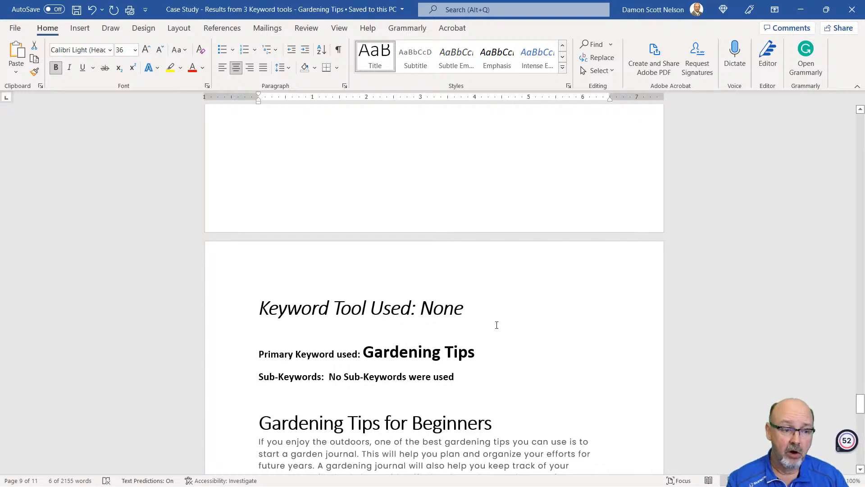
- Scroll the case study down through the Gardening Tips for Beginners article to its soil-care ending
scroll(down, 3)
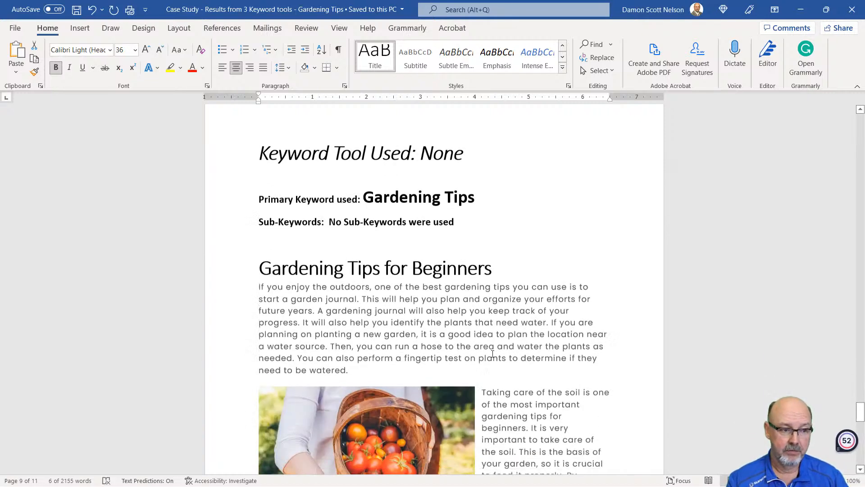
scroll(down, 3)
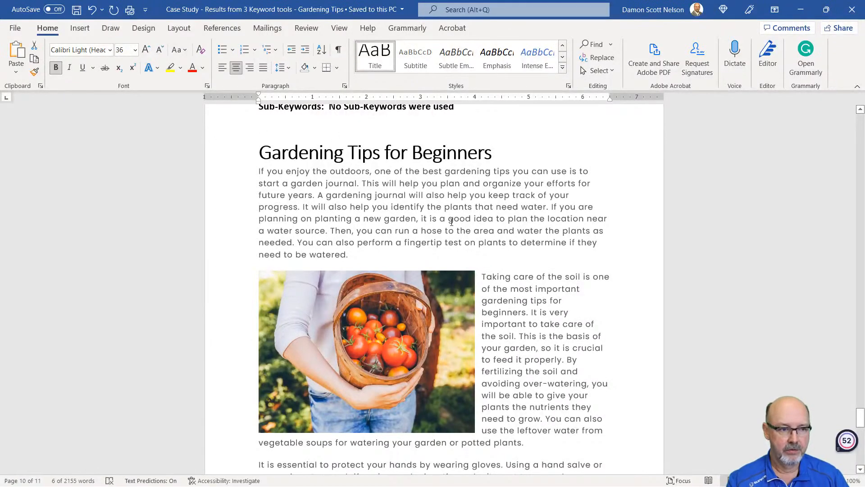
scroll(down, 3)
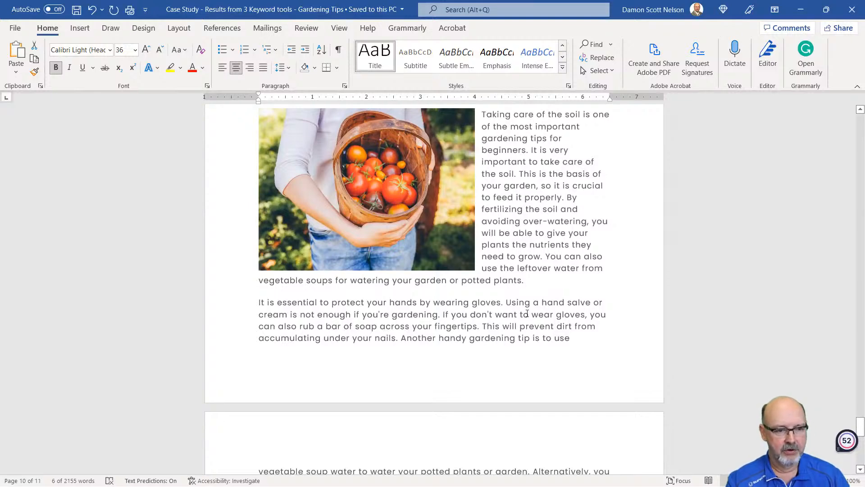
scroll(down, 3)
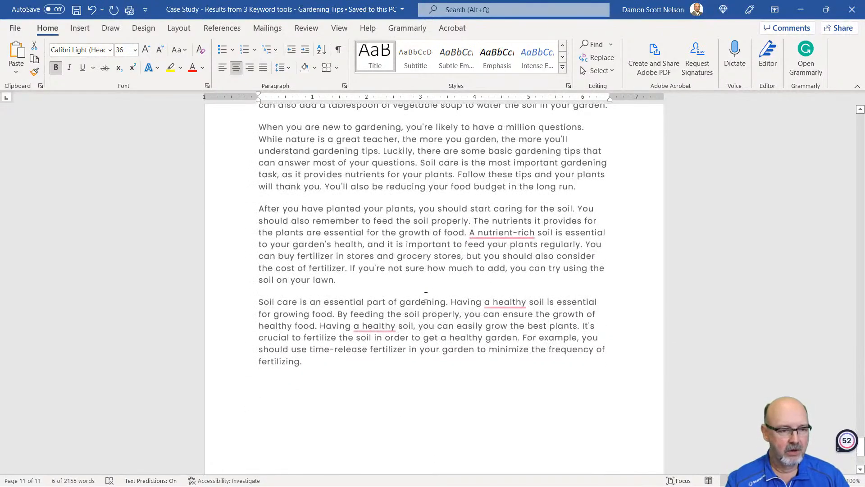
mouse_move(468, 244)
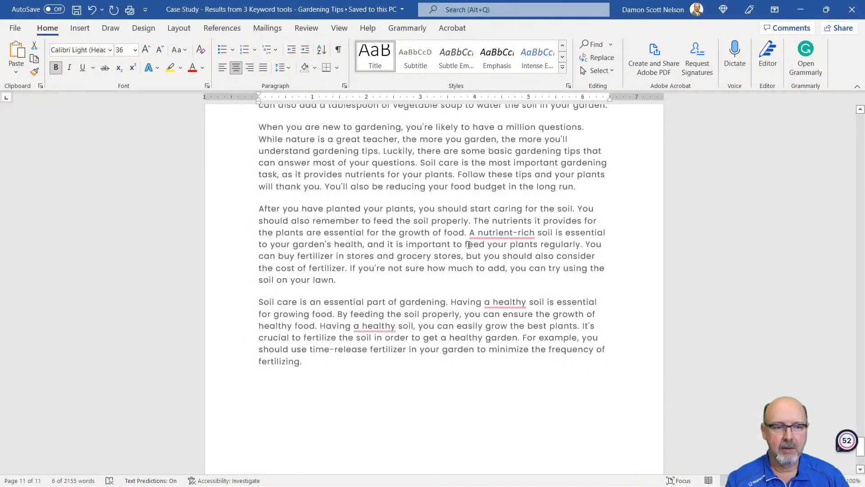
click(501, 231)
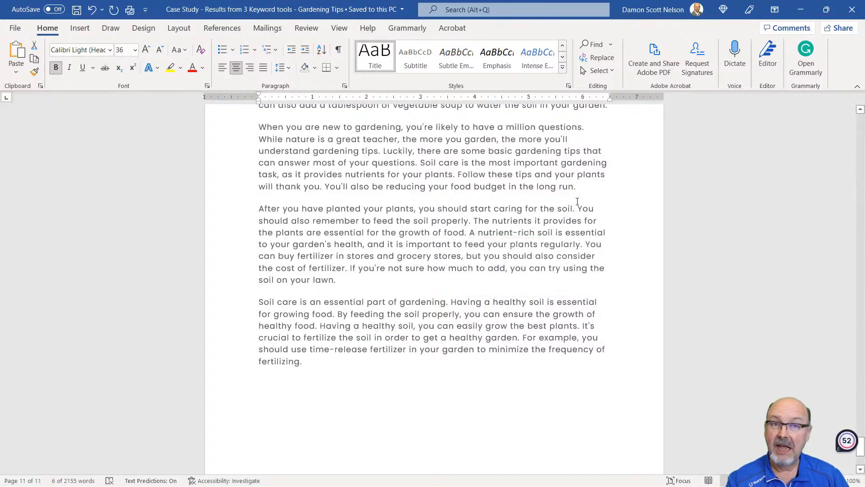
scroll(down, 3)
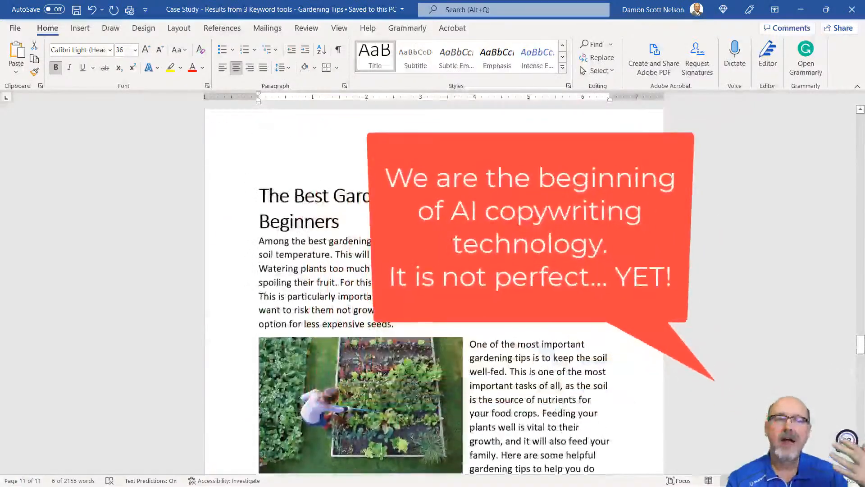
- Scroll past The Best Gardening Tips for Beginners article to the blank page 4
scroll(down, 3)
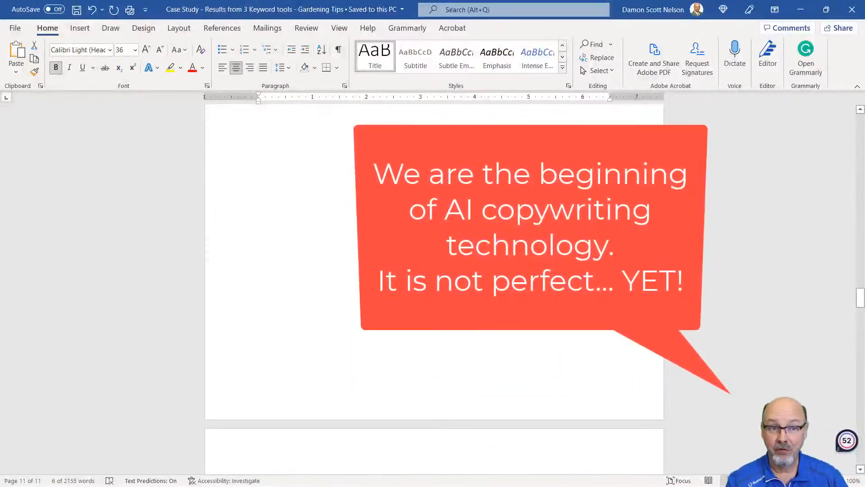
scroll(down, 3)
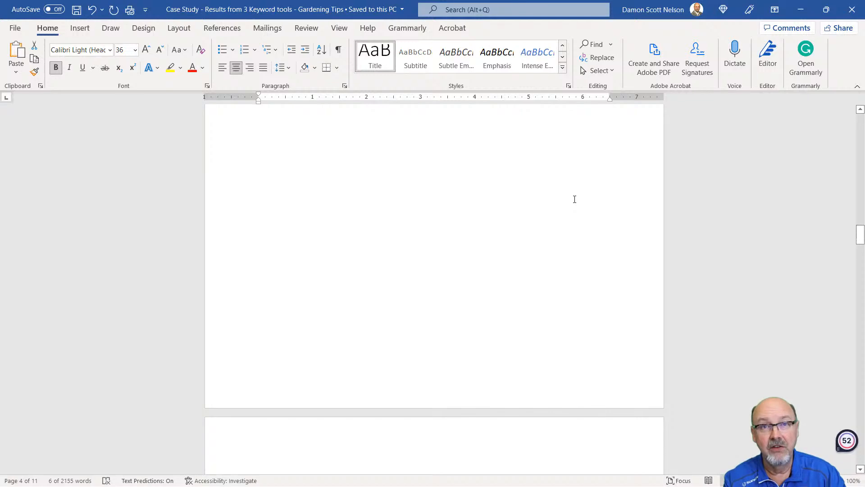
scroll(down, 3)
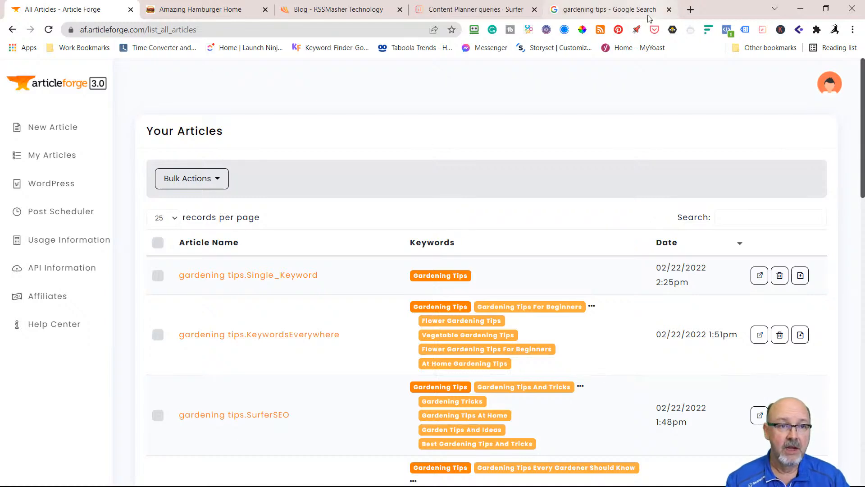
- Review the gardening tips Google results' People Also Search For, long-tail and related keyword panels
click(604, 9)
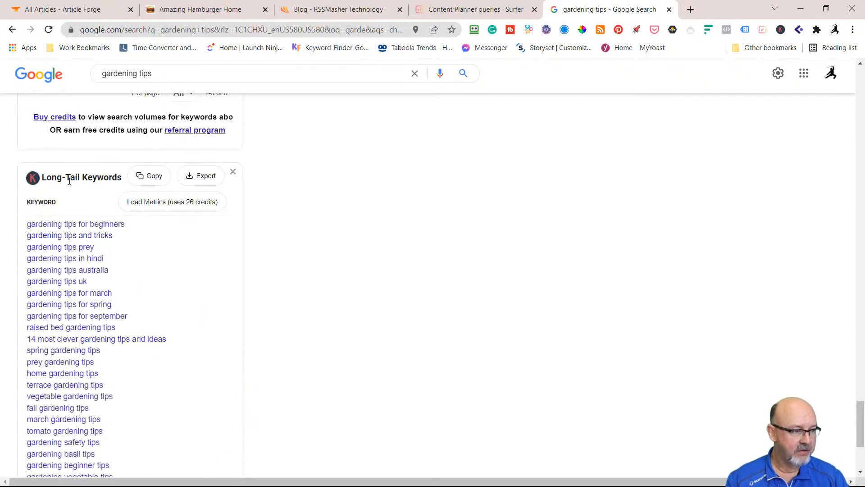
scroll(down, 3)
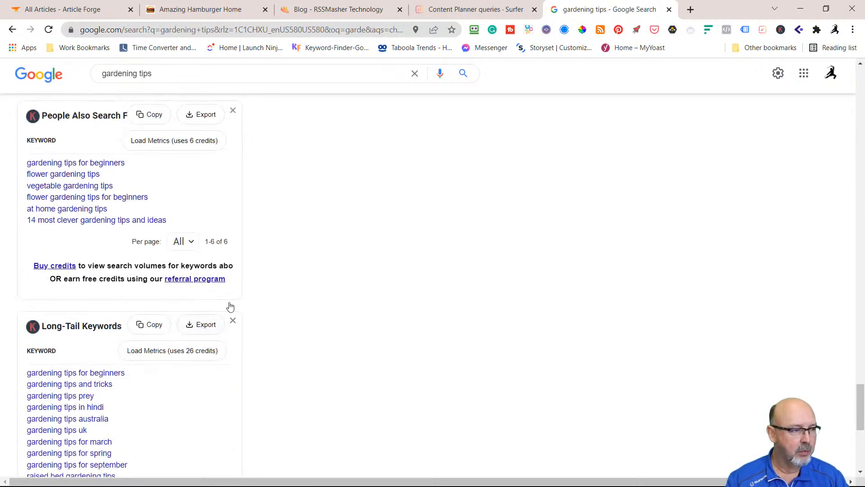
scroll(down, 3)
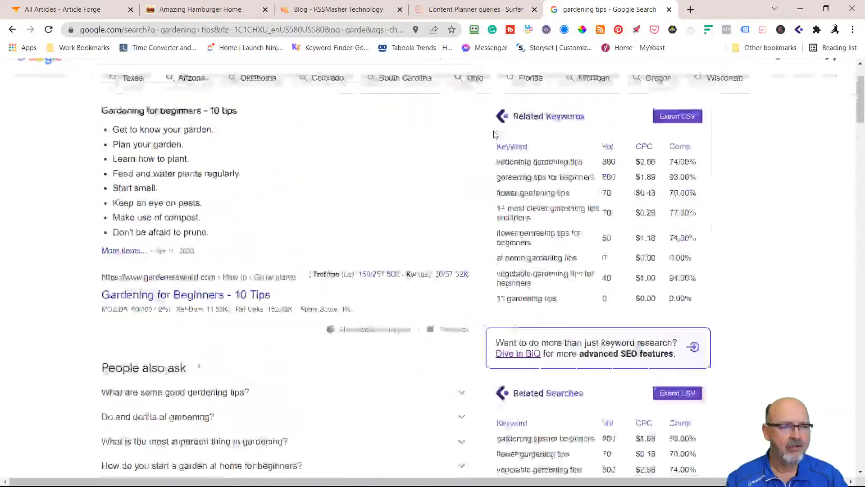
scroll(up, 3)
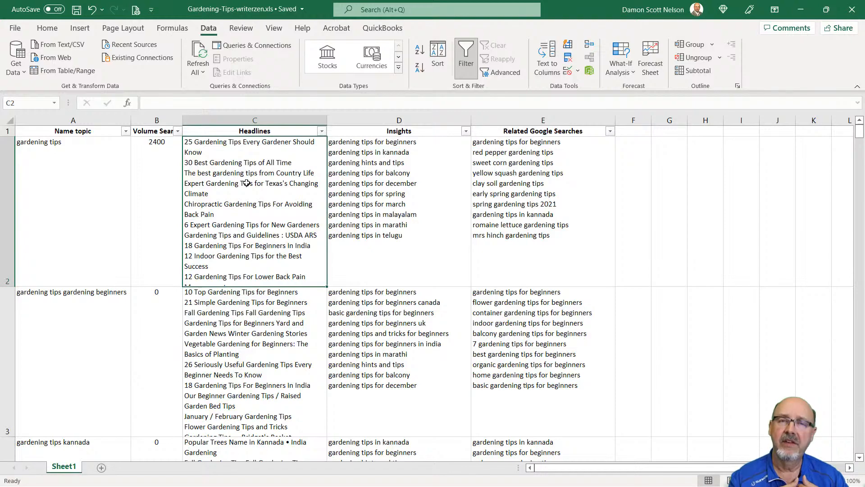
key(alt+tab)
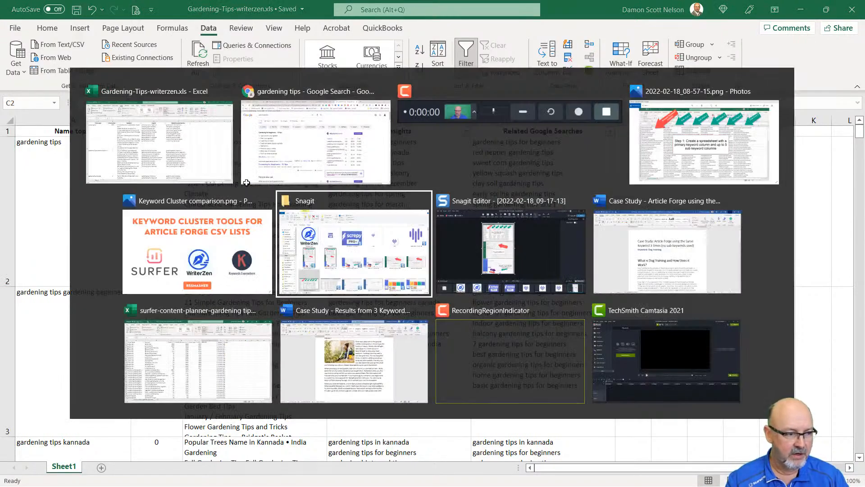
click(198, 358)
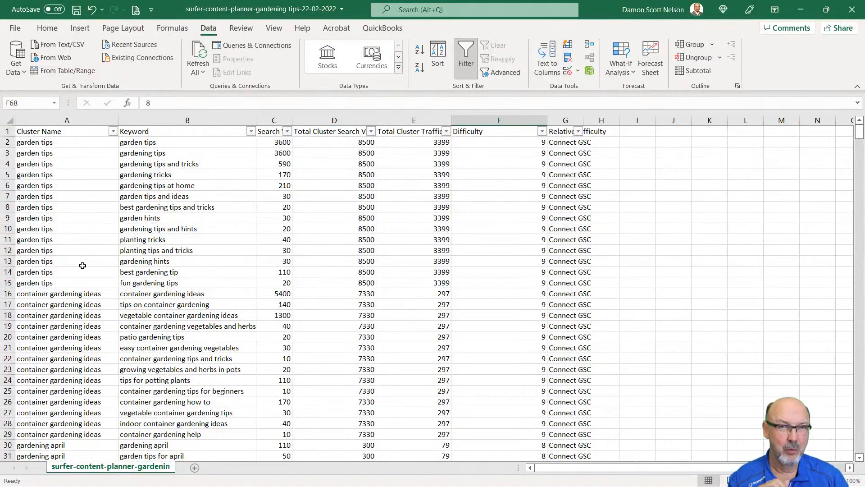
key(alt+tab)
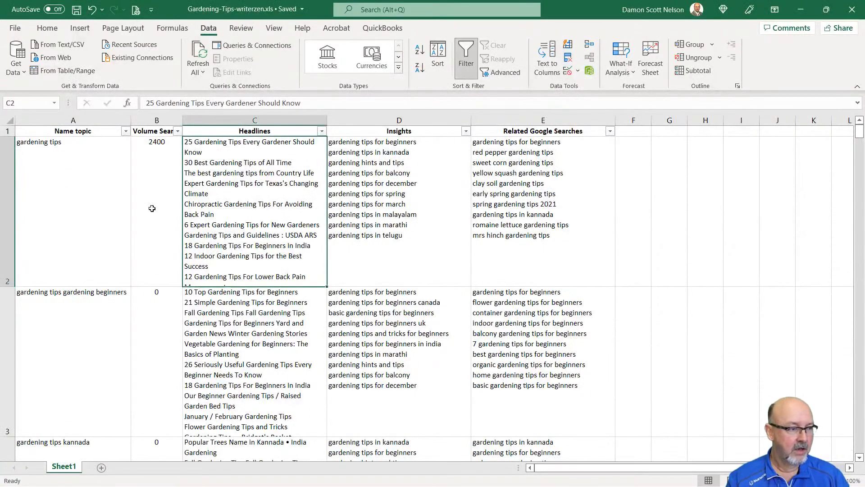
mouse_move(149, 318)
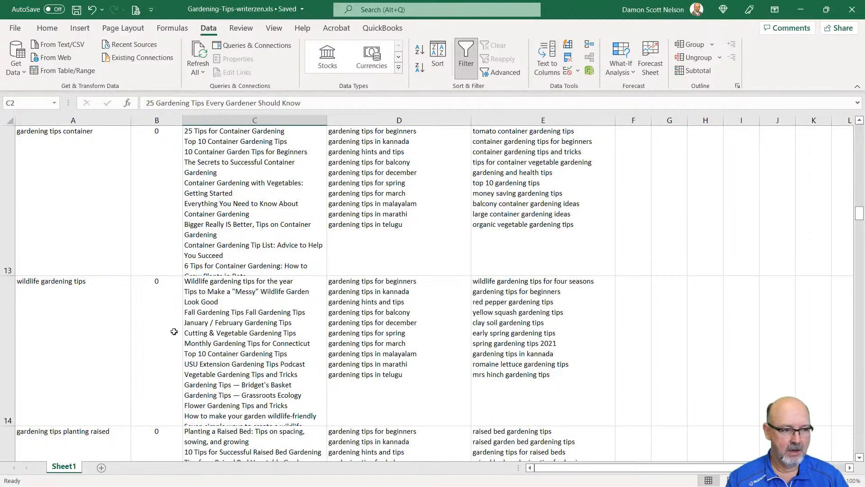
- Scroll the Gardening-Tips-writerzen sheet through rows 13-48 down to the pea growing tips topic
scroll(down, 3)
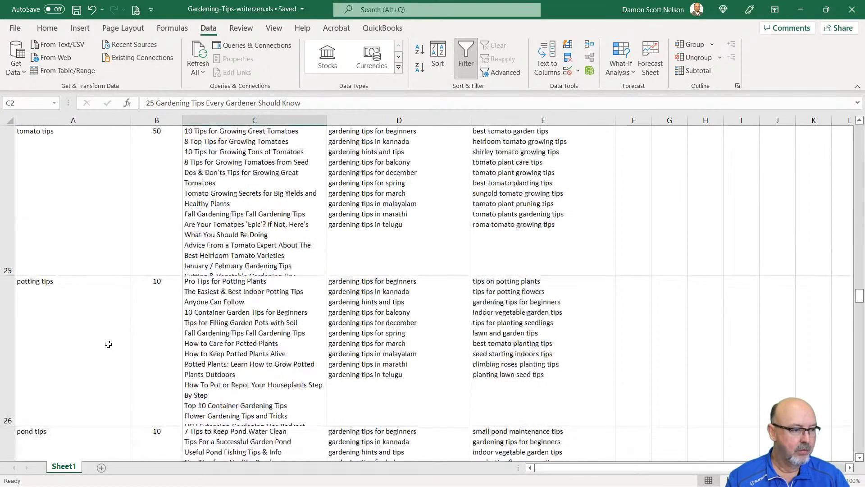
scroll(down, 3)
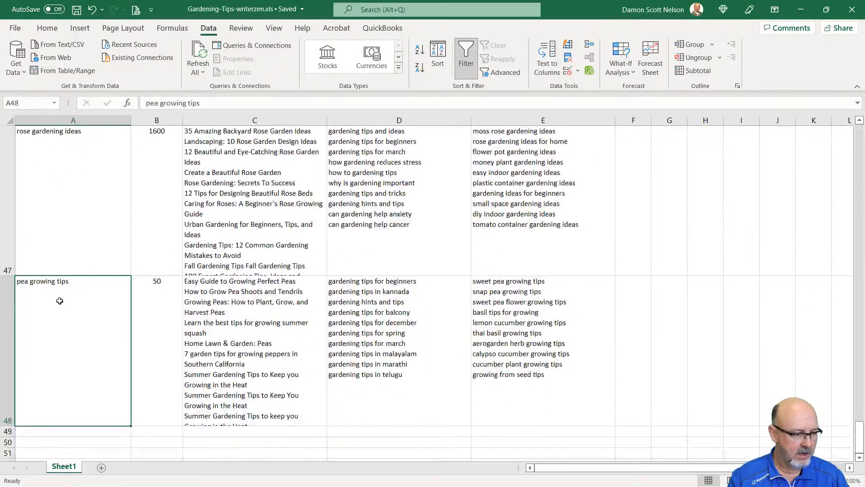
scroll(down, 3)
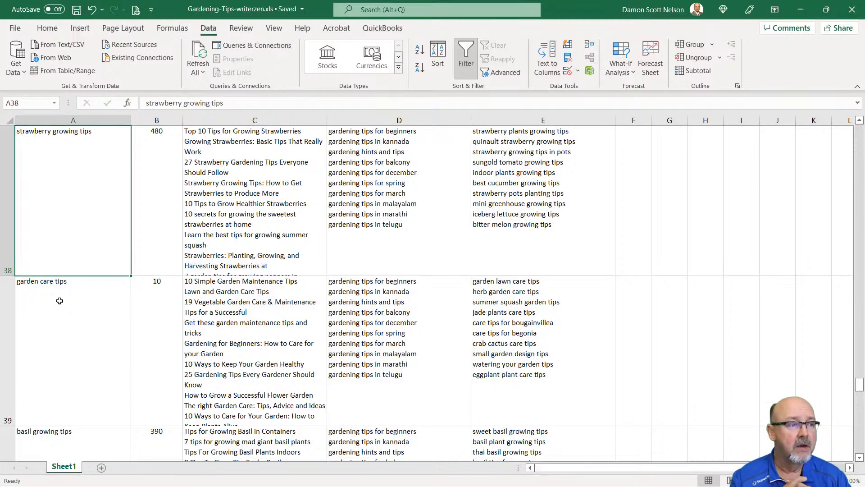
mouse_move(234, 191)
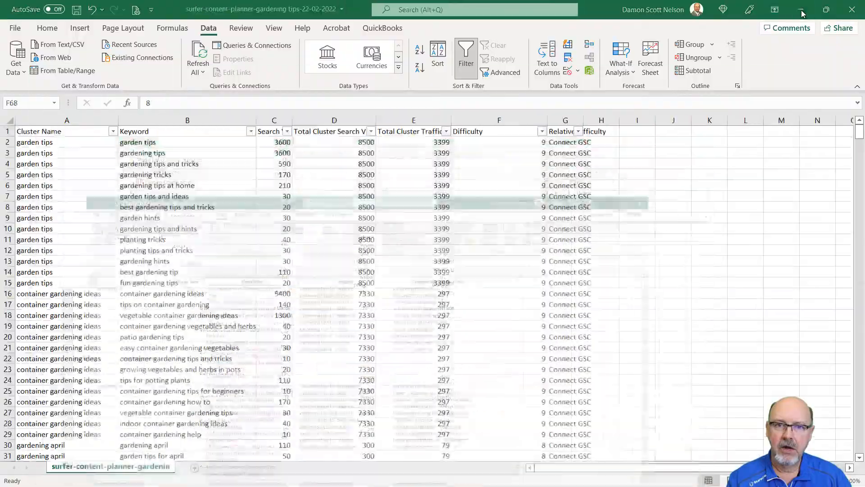
mouse_move(803, 10)
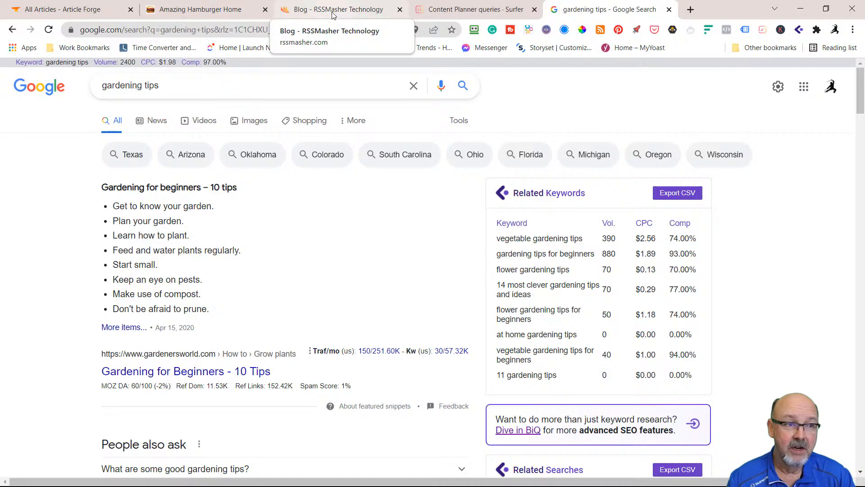
- Go from the RSSMasher blog to the rssmasher.com homepage and scroll to its footer
click(331, 9)
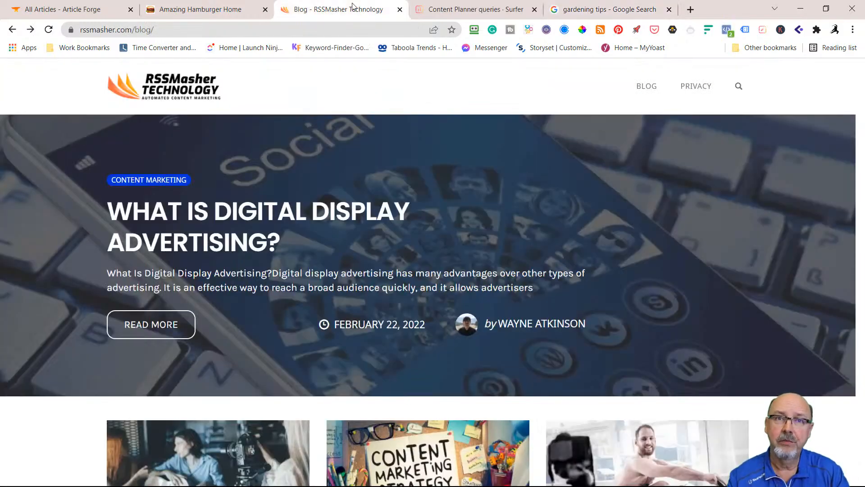
mouse_move(237, 108)
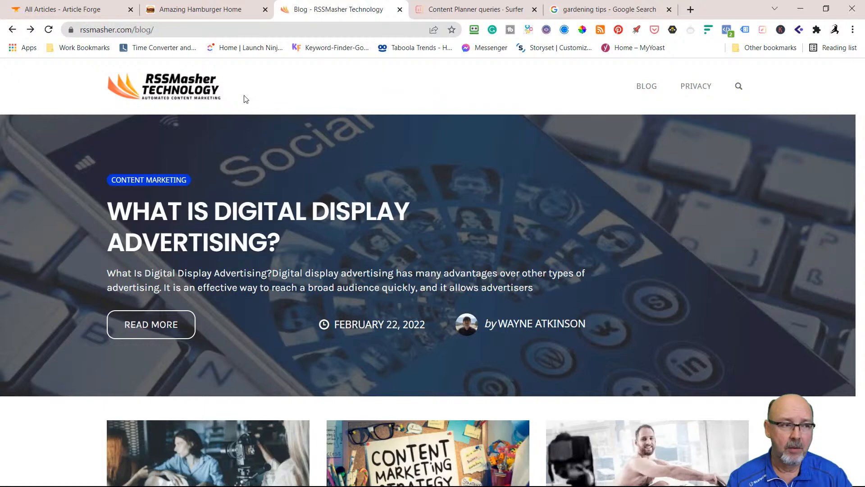
click(164, 85)
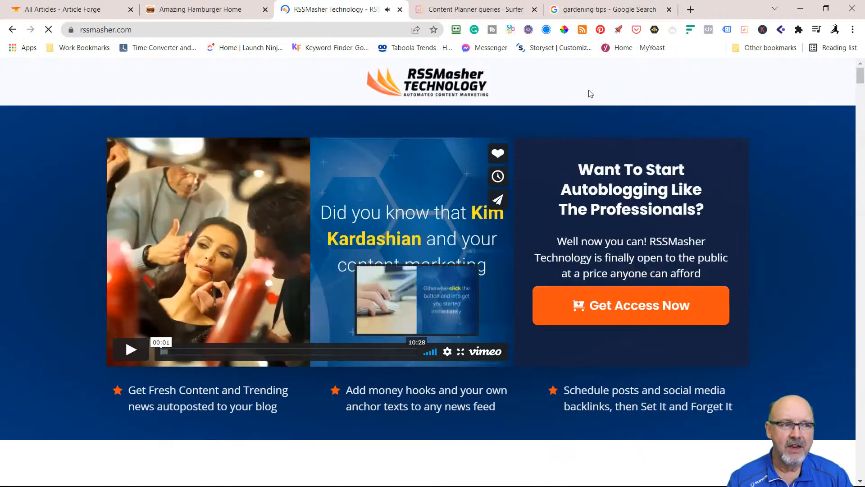
mouse_move(498, 176)
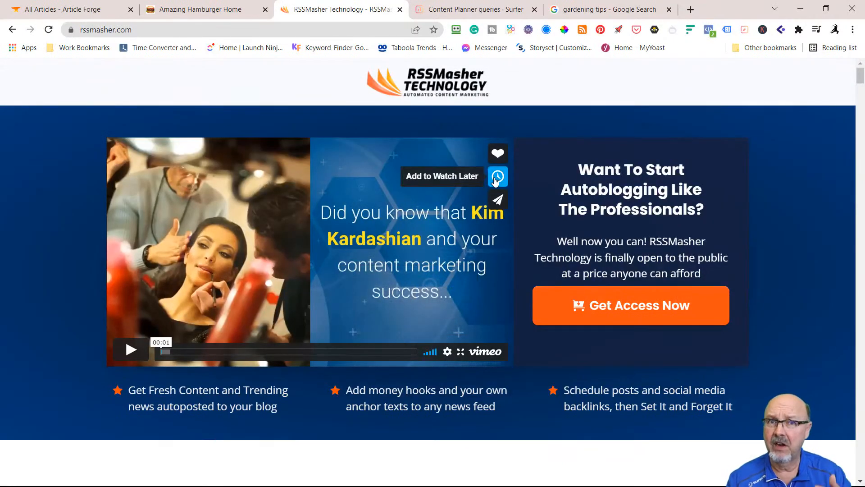
mouse_move(521, 164)
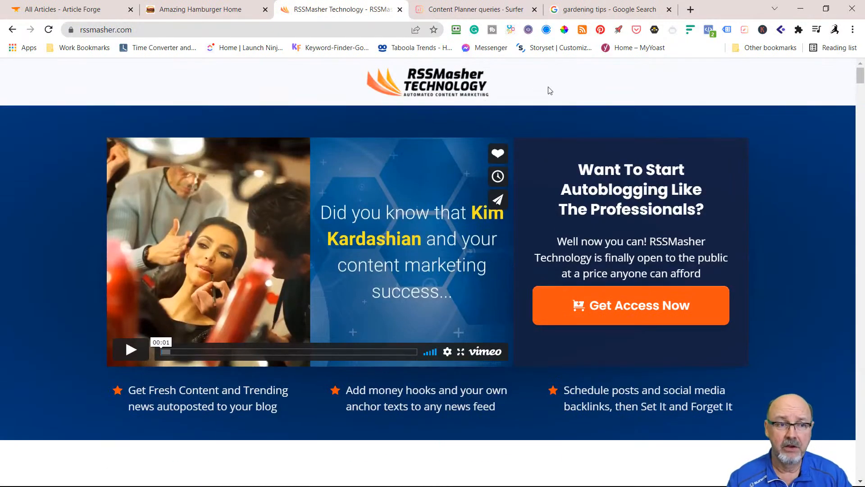
mouse_move(727, 87)
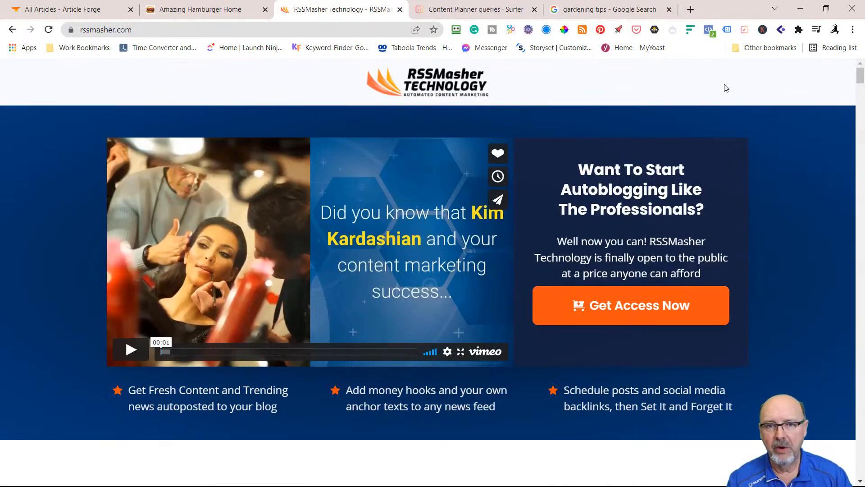
scroll(down, 3)
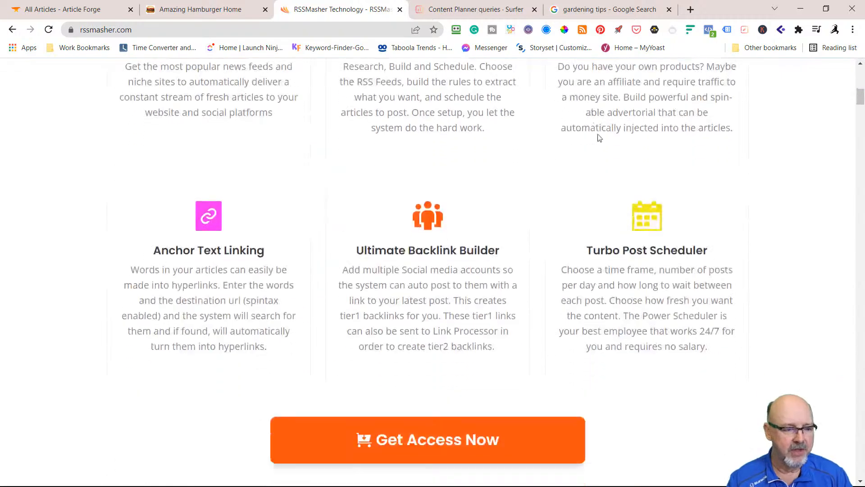
scroll(down, 3)
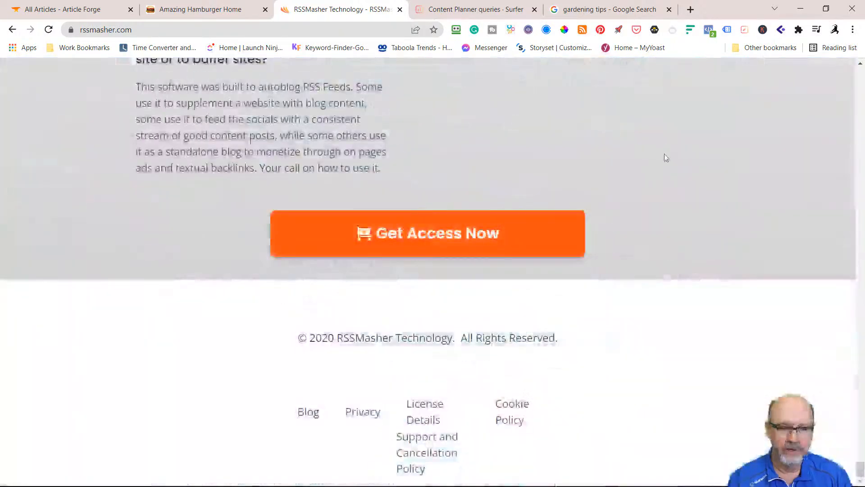
mouse_move(308, 412)
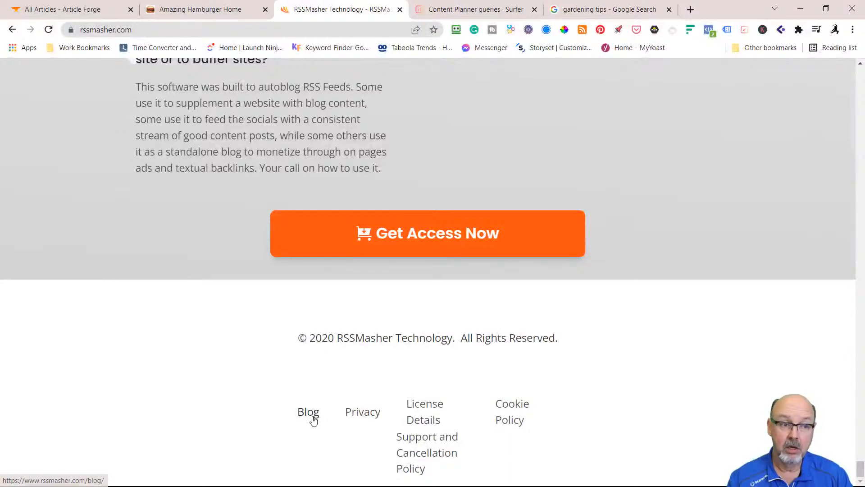
- From the Blog footer link, open the 'What Is Digital Display Advertising?' post and start reading it
click(308, 411)
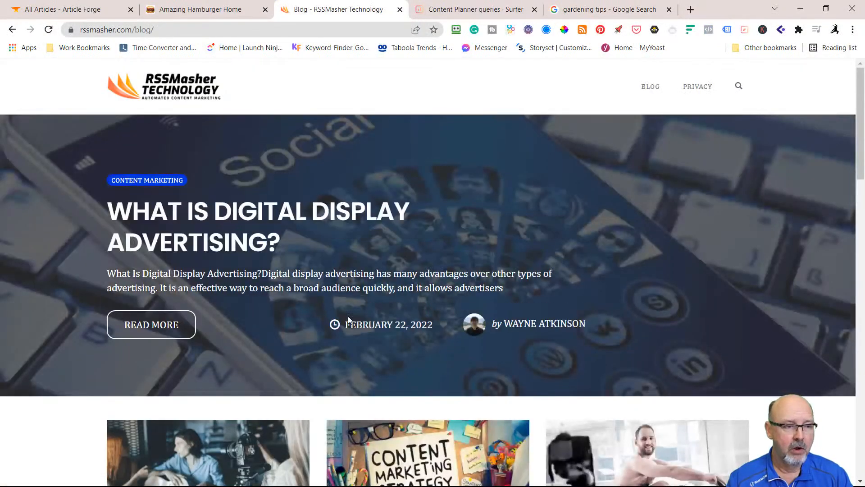
scroll(down, 3)
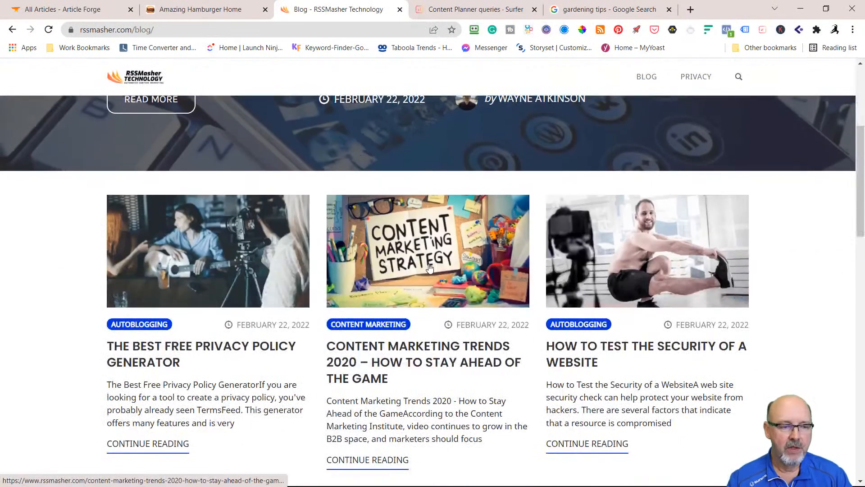
scroll(down, 3)
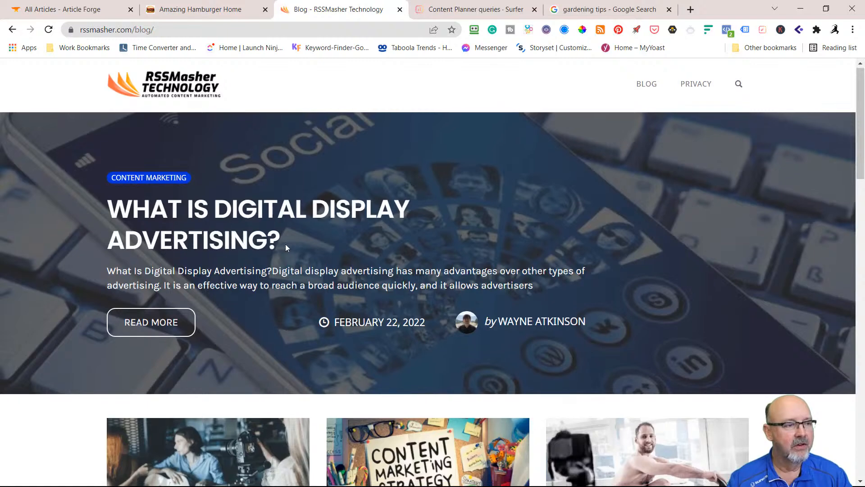
click(150, 322)
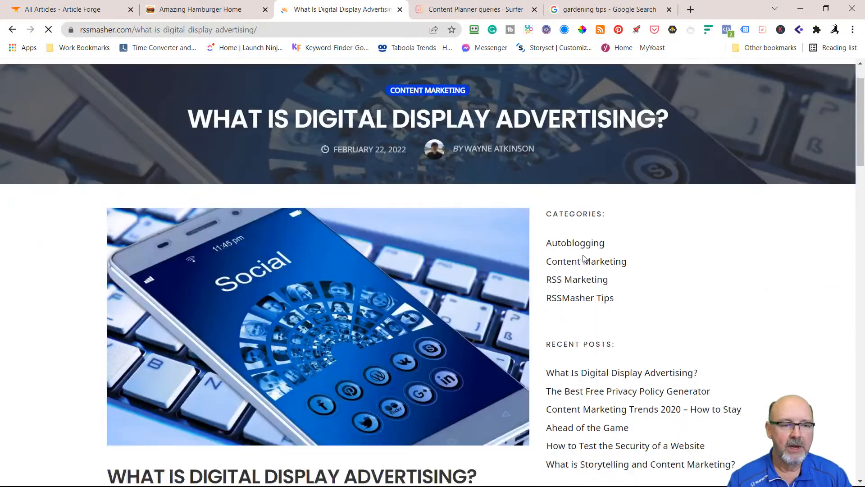
scroll(down, 3)
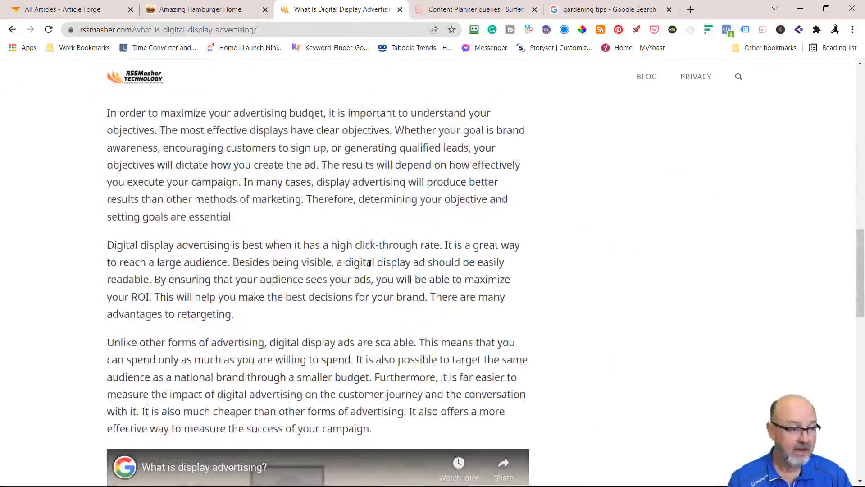
- Scroll further through the display advertising article before moving to blog page 3
scroll(down, 3)
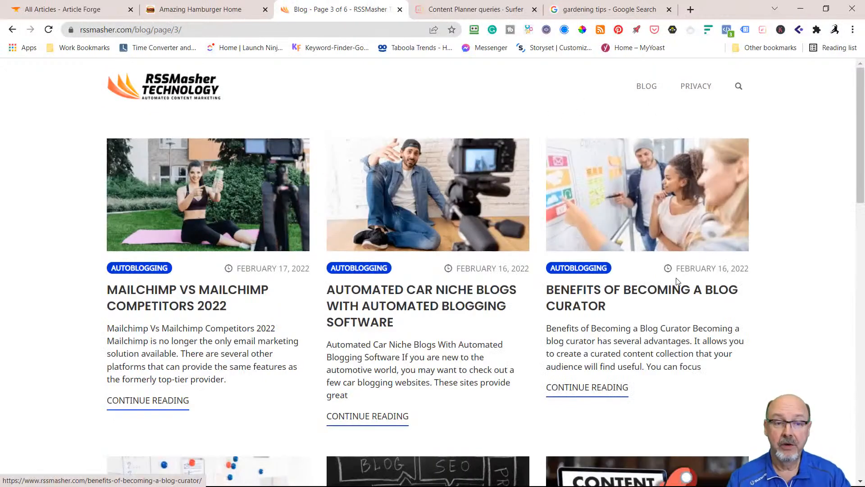
- Open 'Benefits of Becoming a Blog Curator' and read its opening sections
click(642, 298)
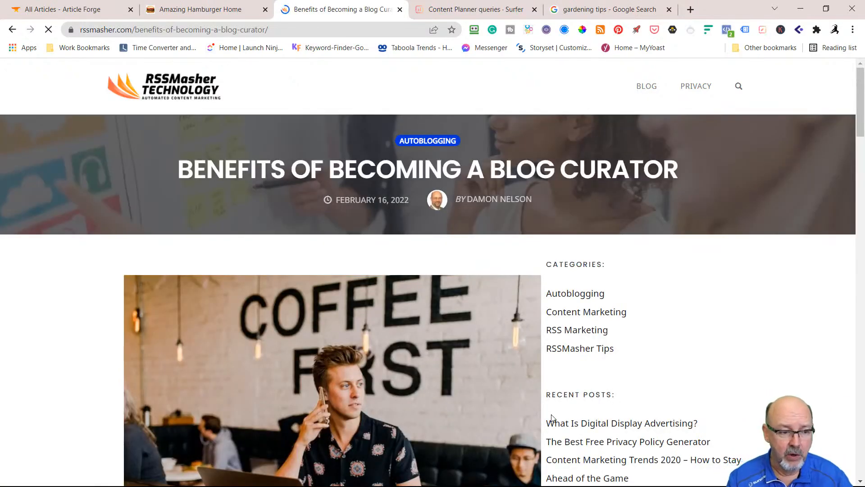
scroll(down, 3)
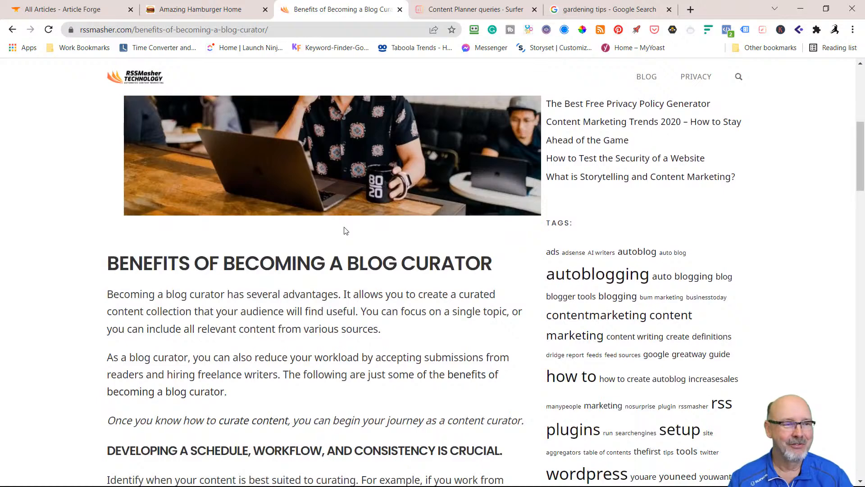
scroll(down, 3)
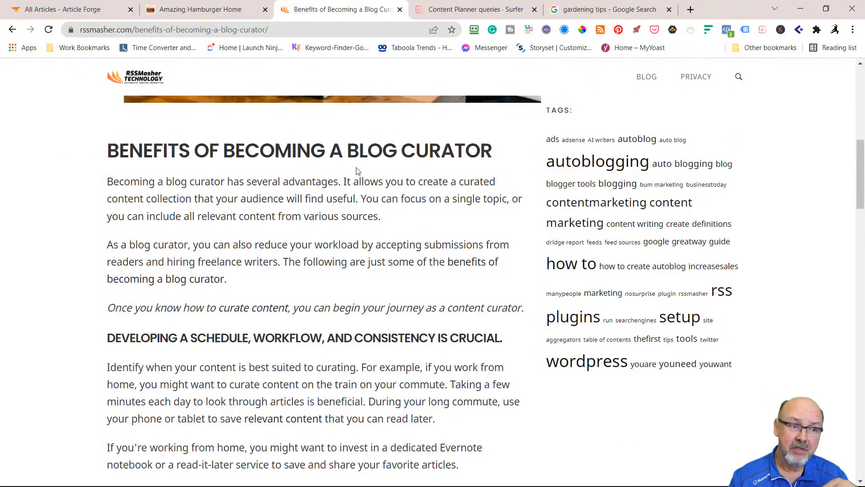
scroll(down, 3)
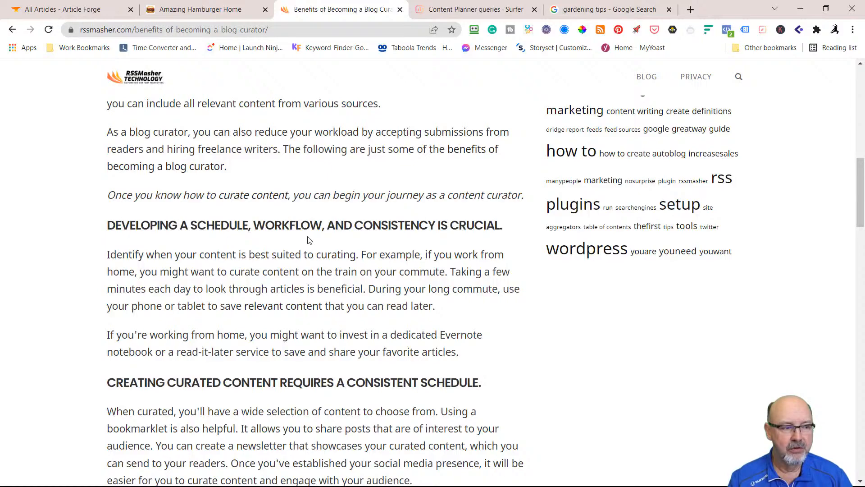
scroll(down, 3)
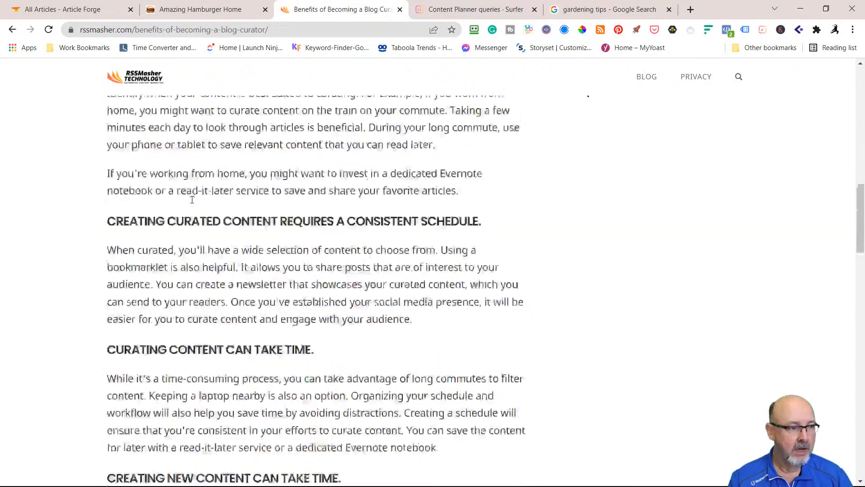
scroll(up, 3)
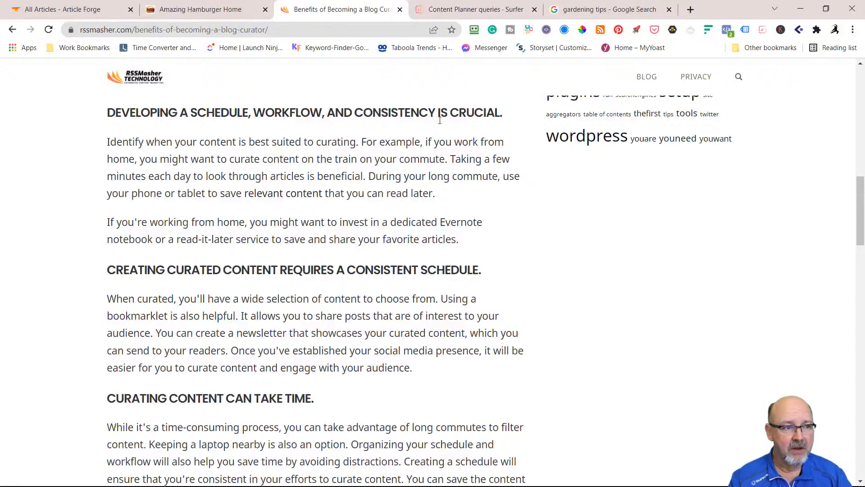
scroll(up, 3)
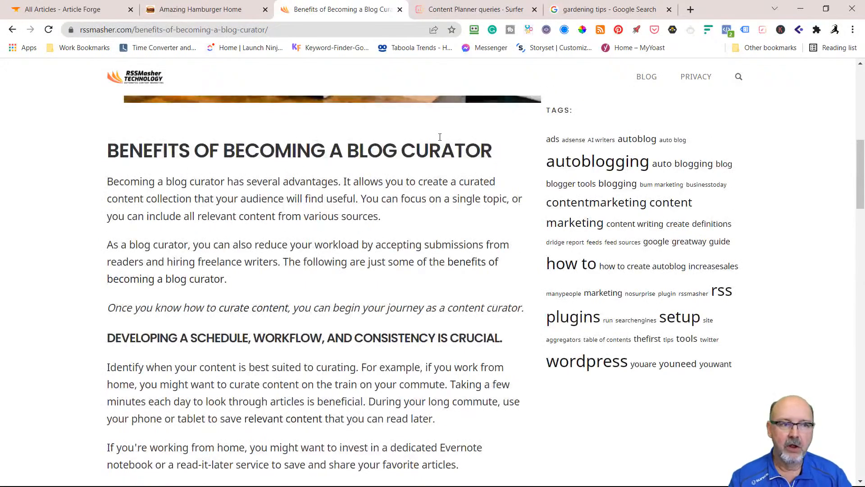
- Continue down the blog curator article to its embedded YouTube video
scroll(down, 3)
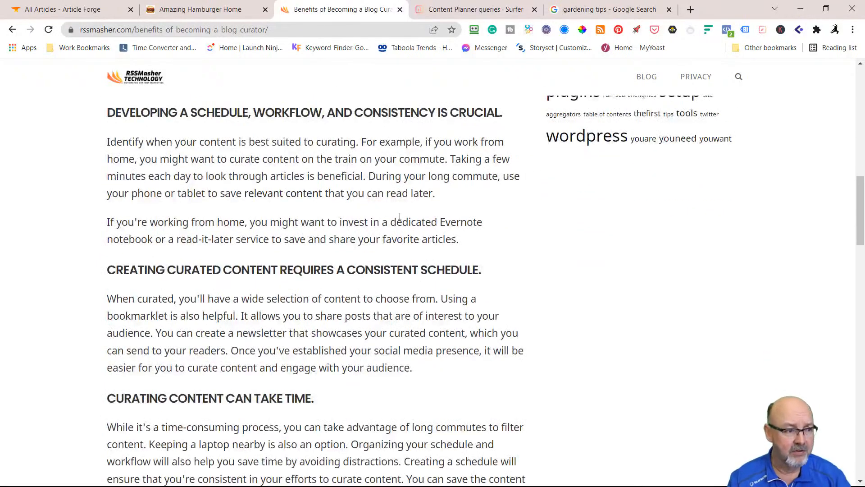
scroll(down, 3)
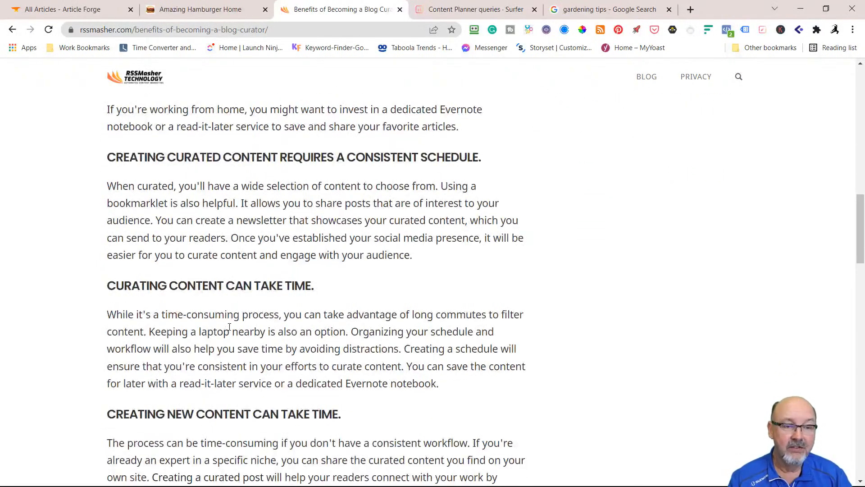
scroll(down, 3)
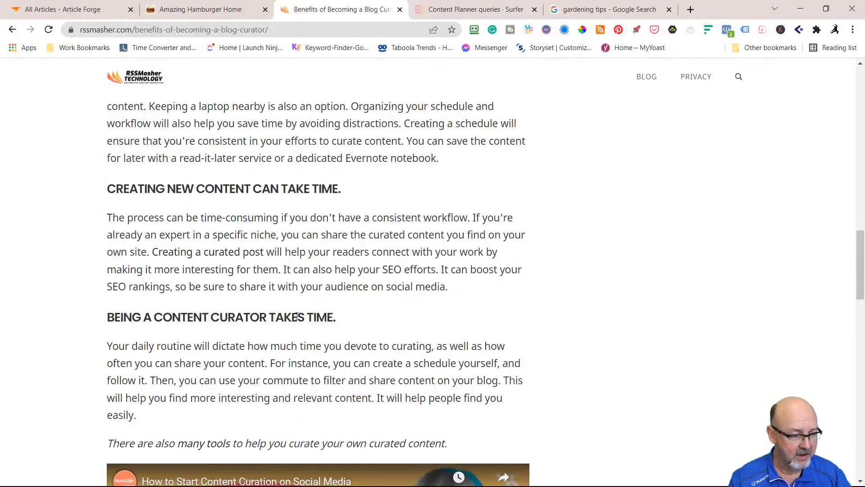
scroll(down, 3)
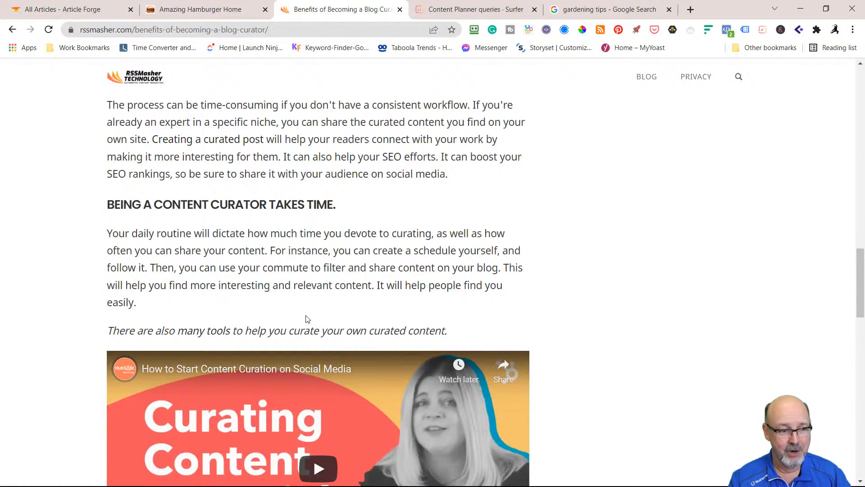
mouse_move(218, 338)
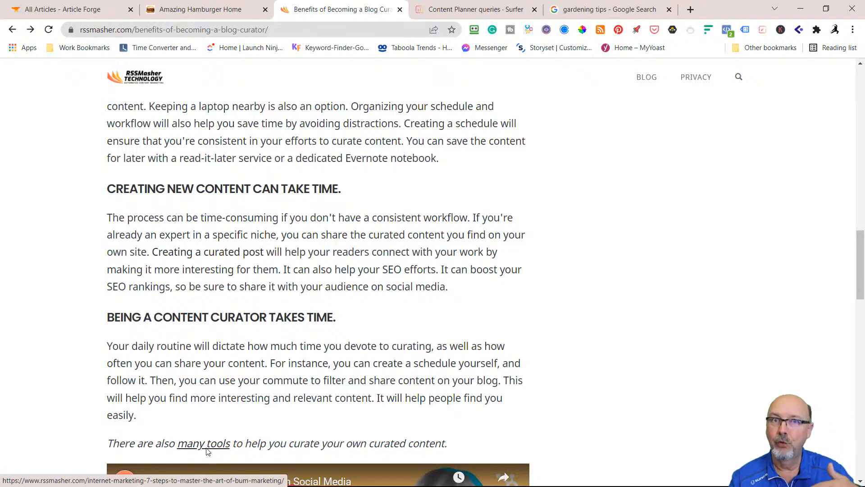
scroll(down, 3)
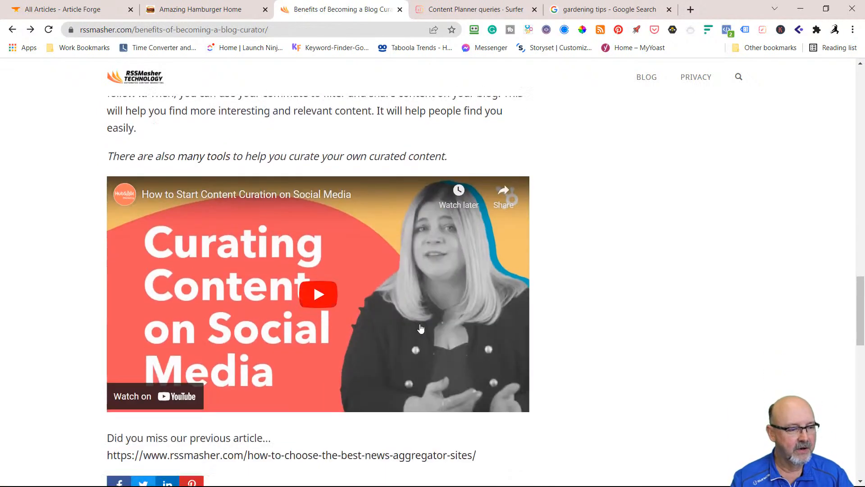
scroll(down, 3)
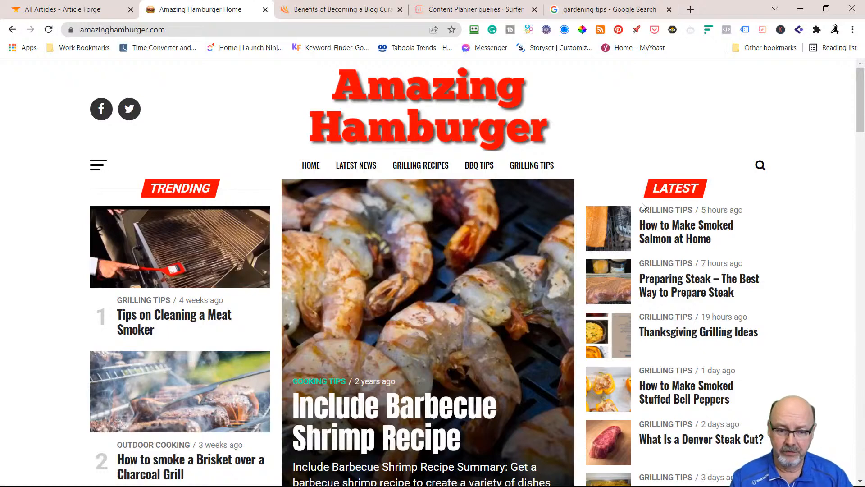
- Read down the first half of the 'What Is a Denver Steak Cut?' article
scroll(down, 3)
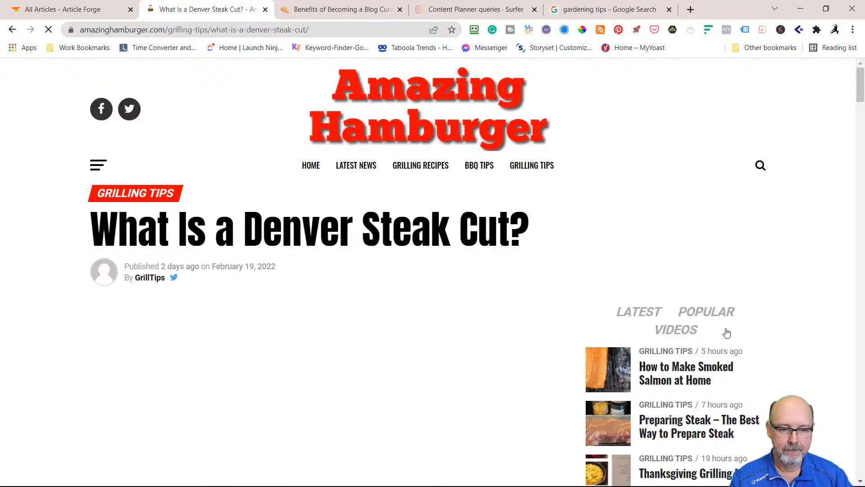
scroll(down, 3)
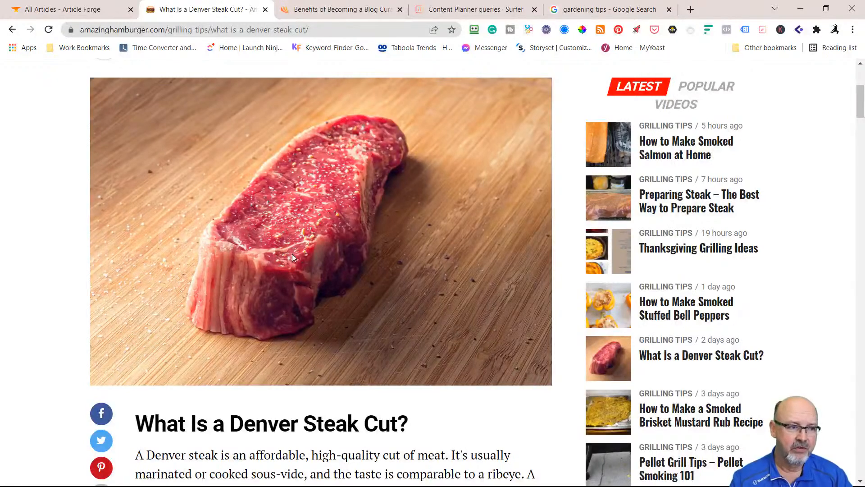
scroll(down, 3)
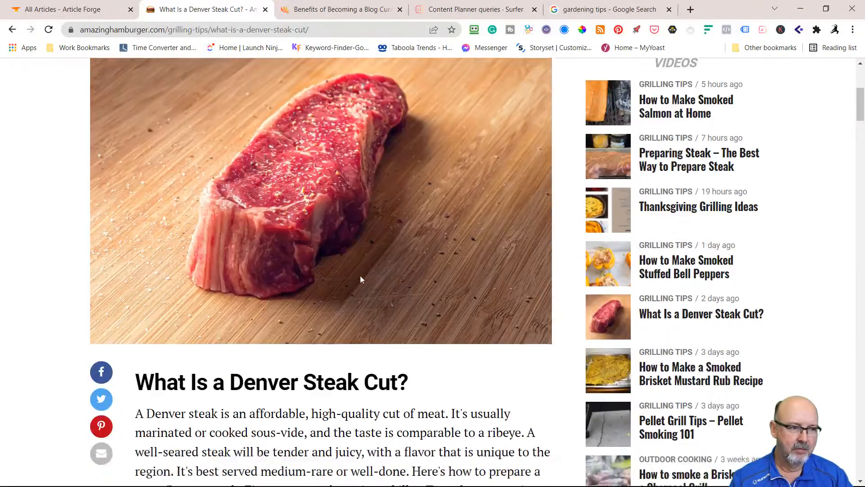
scroll(up, 3)
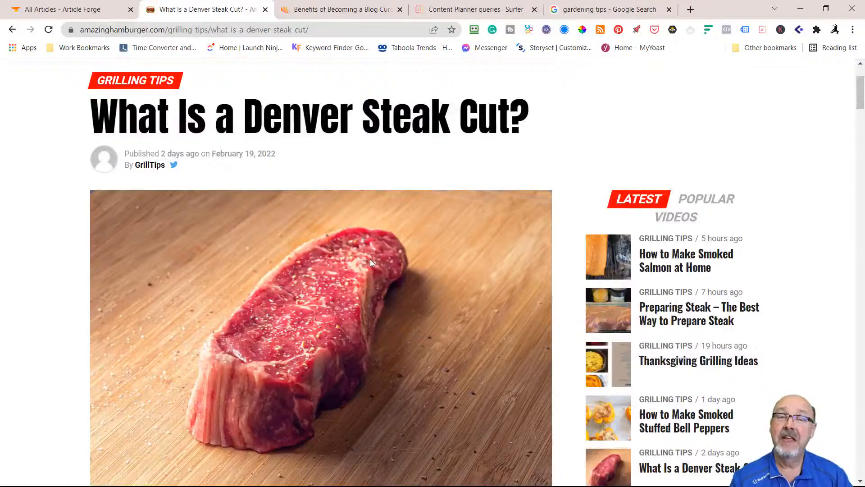
scroll(down, 3)
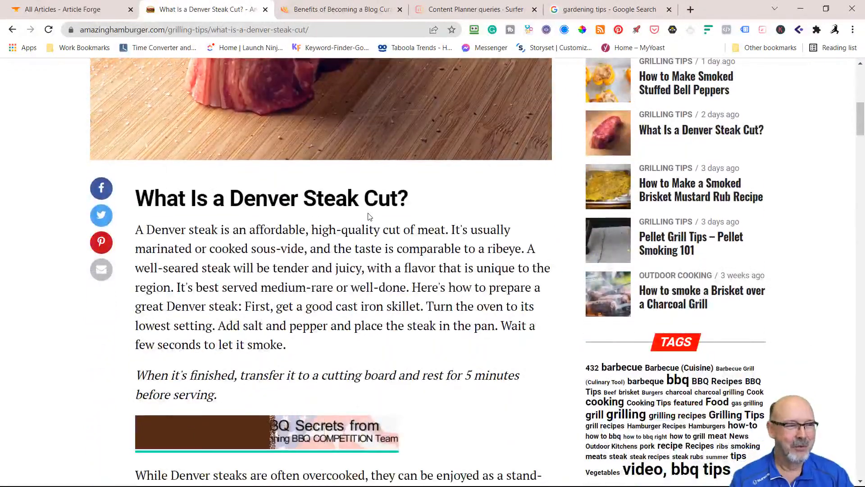
scroll(down, 3)
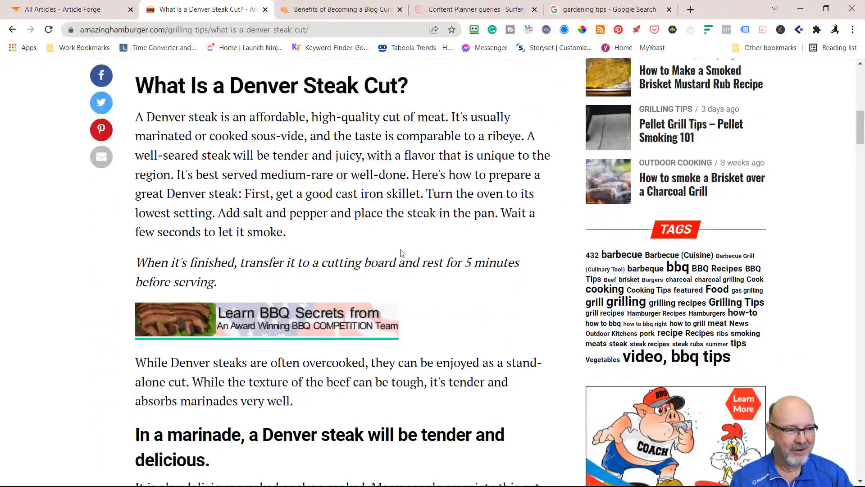
- Continue to the Denver steak article's embedded video, then return toward its title
scroll(down, 3)
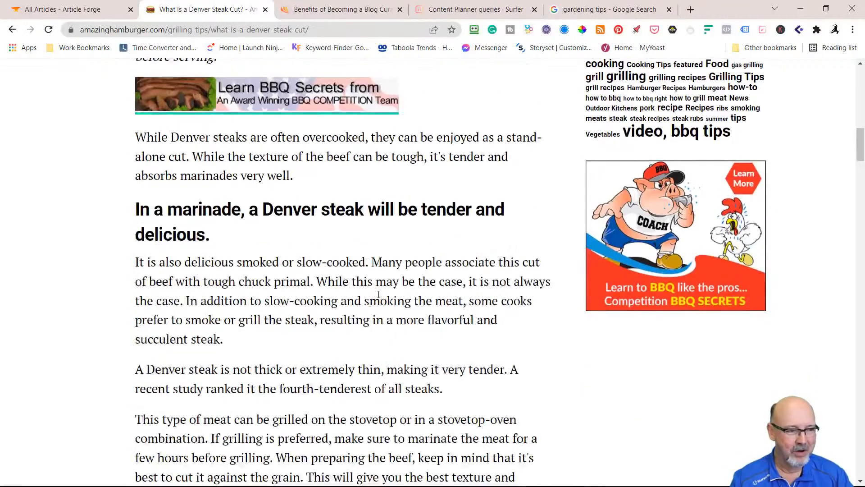
scroll(down, 3)
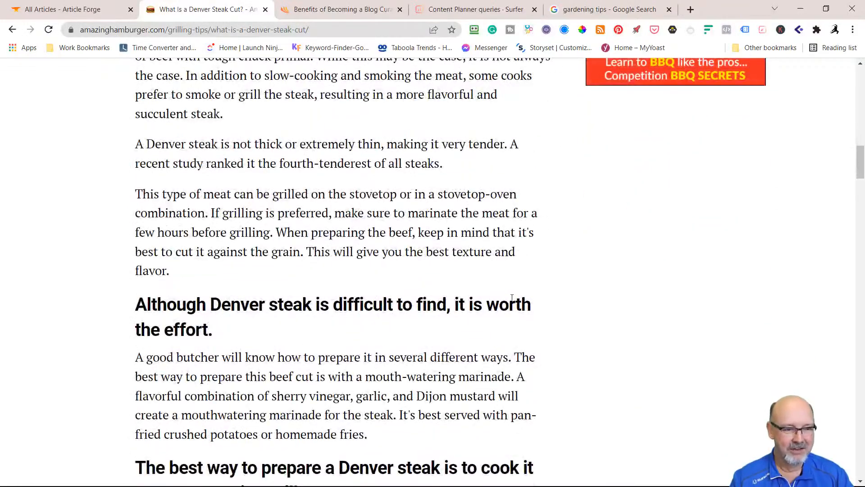
scroll(down, 3)
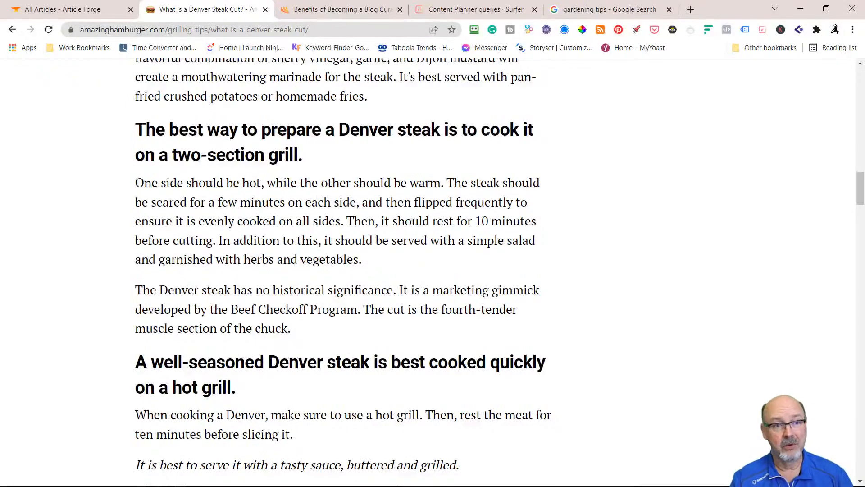
scroll(down, 3)
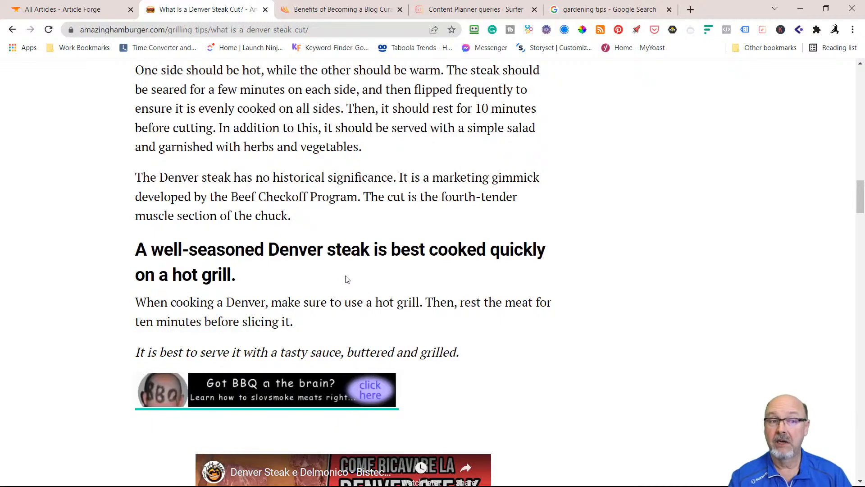
scroll(down, 3)
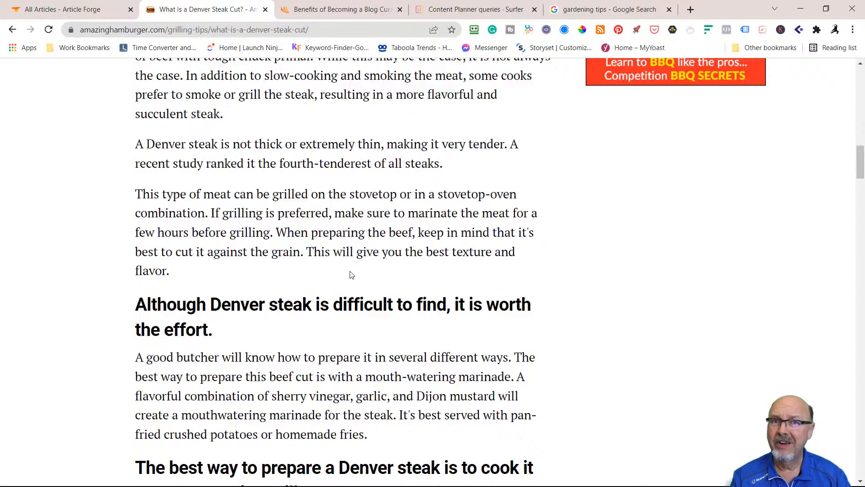
scroll(up, 3)
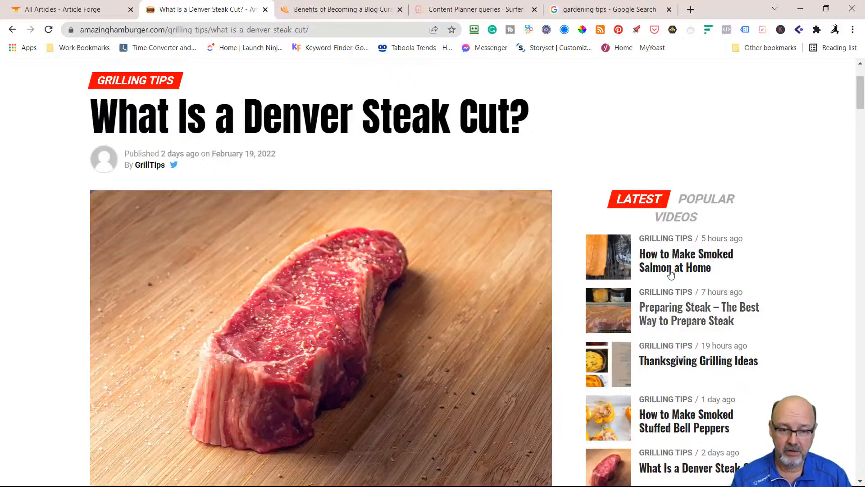
- Open 'How to Make Smoked Salmon at Home' from the Latest sidebar and skim to its smoking-temperature tips
click(686, 260)
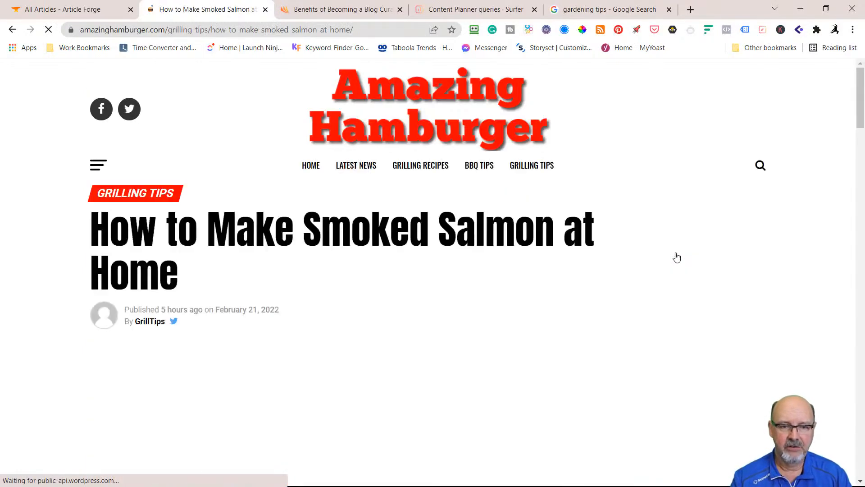
scroll(down, 3)
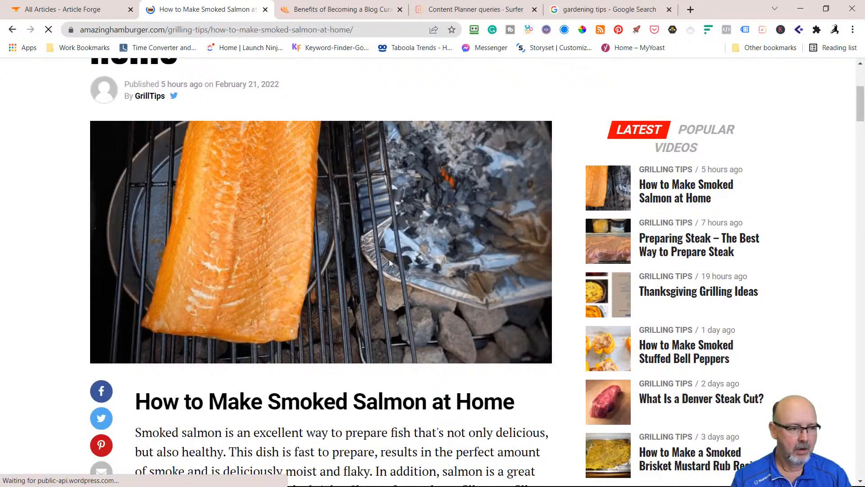
scroll(down, 3)
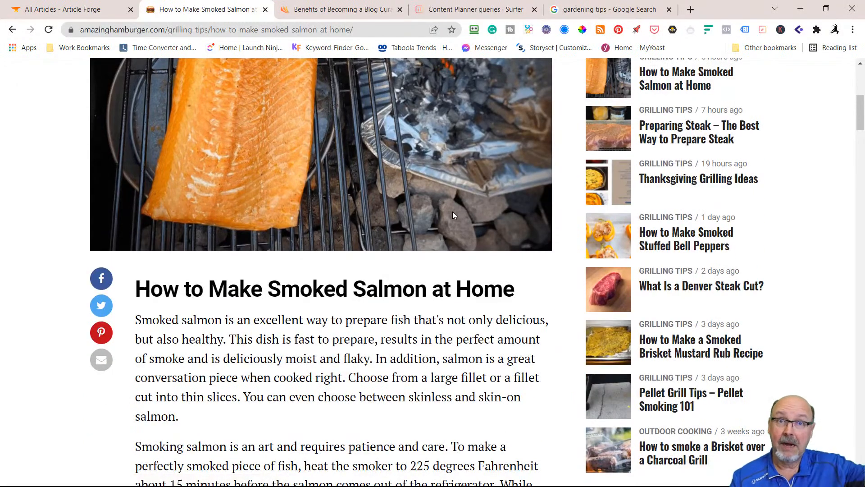
scroll(down, 3)
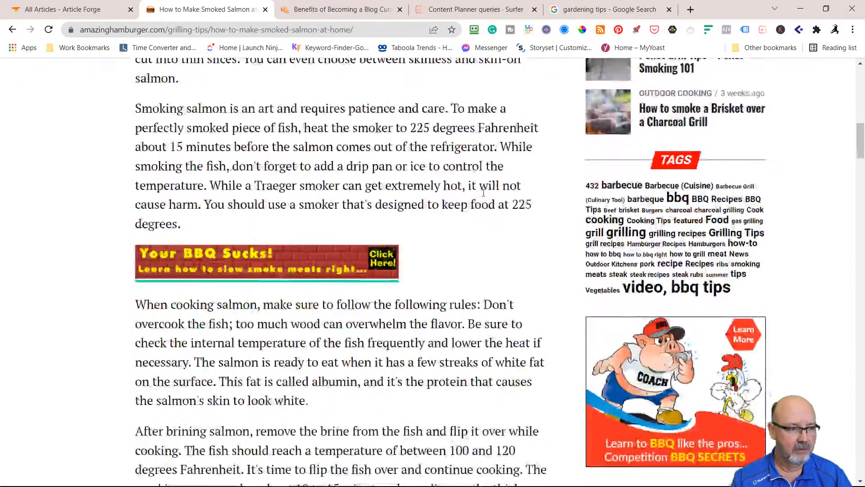
scroll(down, 3)
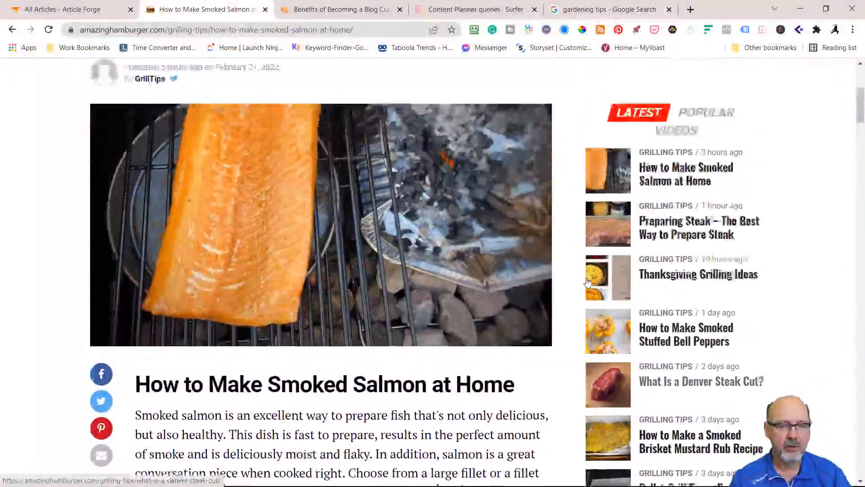
- Read the 'Preparing Steak – The Best Way to Prepare Steak' article down to its searing and char-line tips
click(698, 227)
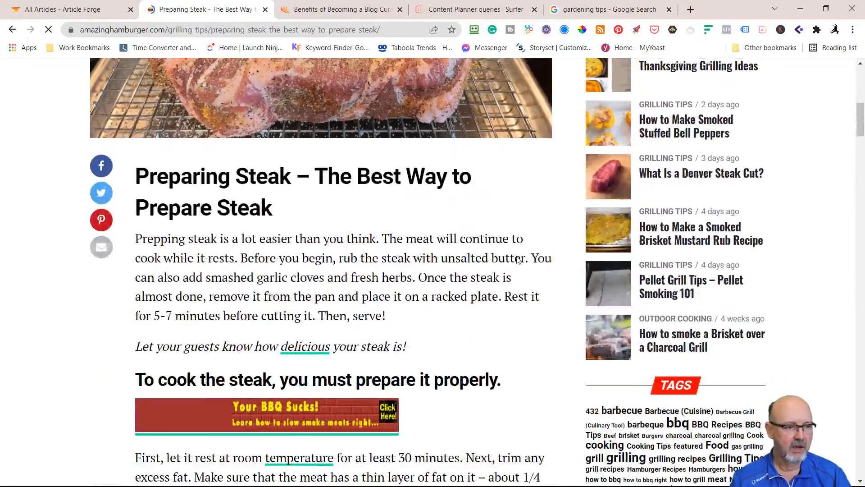
scroll(down, 3)
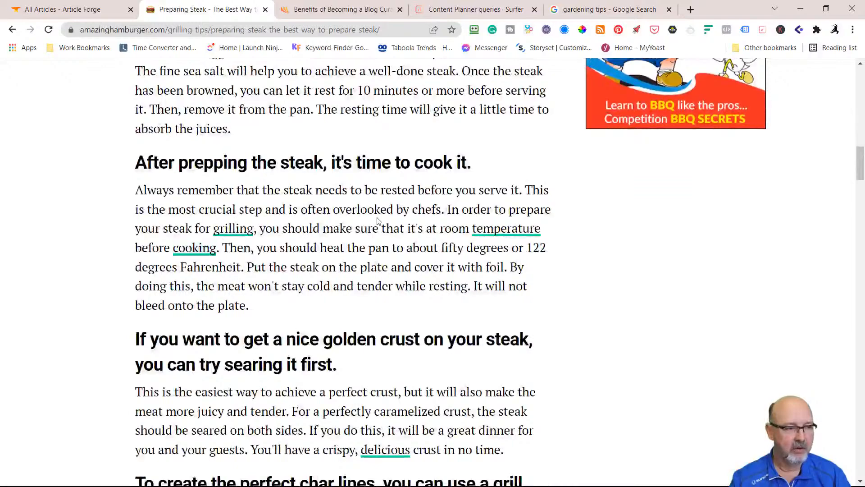
scroll(down, 3)
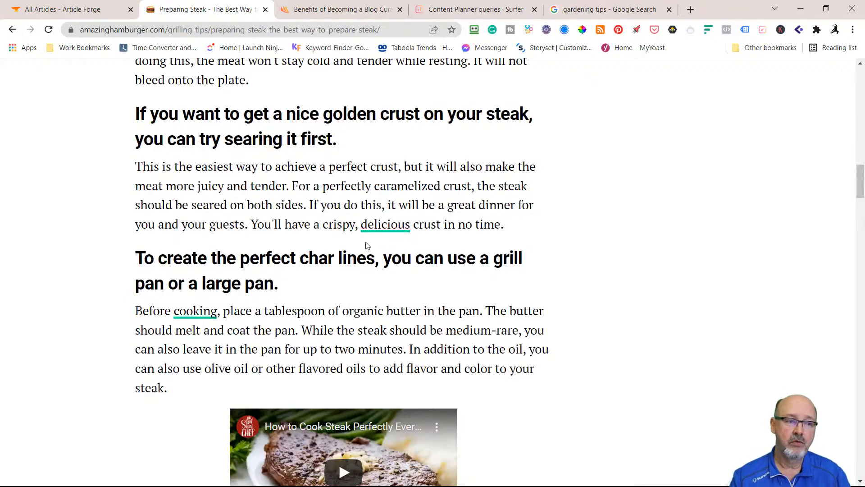
mouse_move(195, 311)
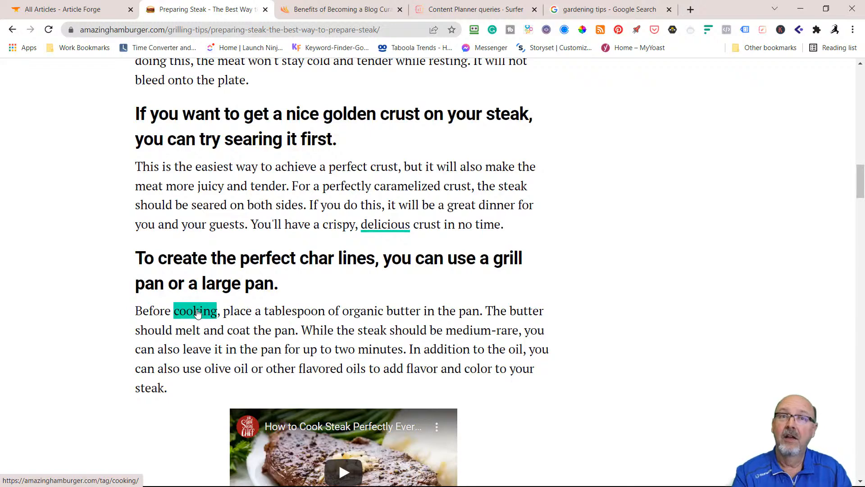
mouse_move(162, 319)
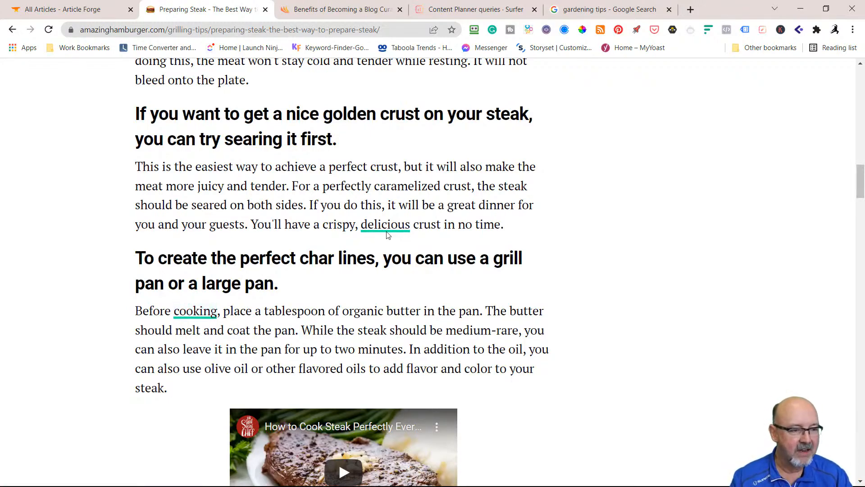
- Browse the 'cooking' tag archive from the steak article, then return via the Amazing Hamburger logo
click(195, 310)
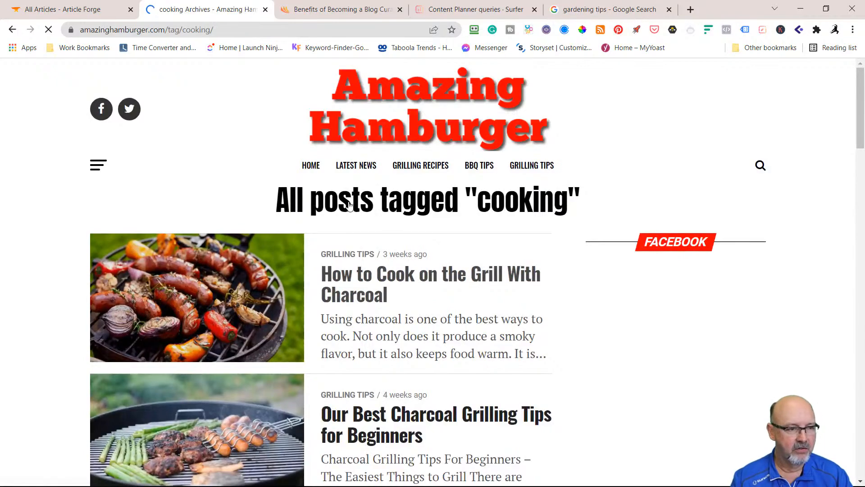
scroll(down, 3)
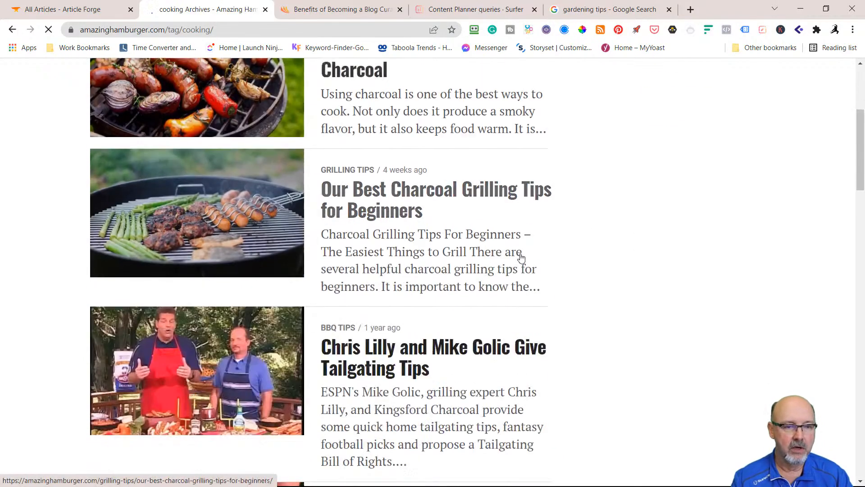
scroll(down, 3)
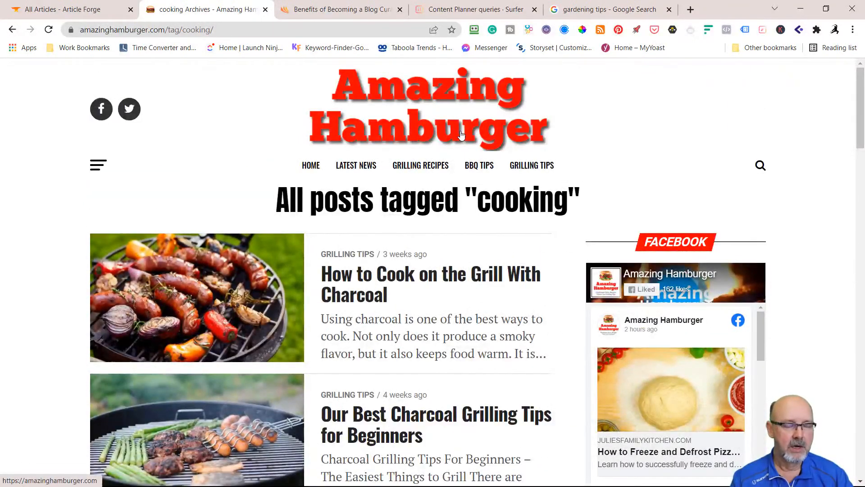
click(426, 108)
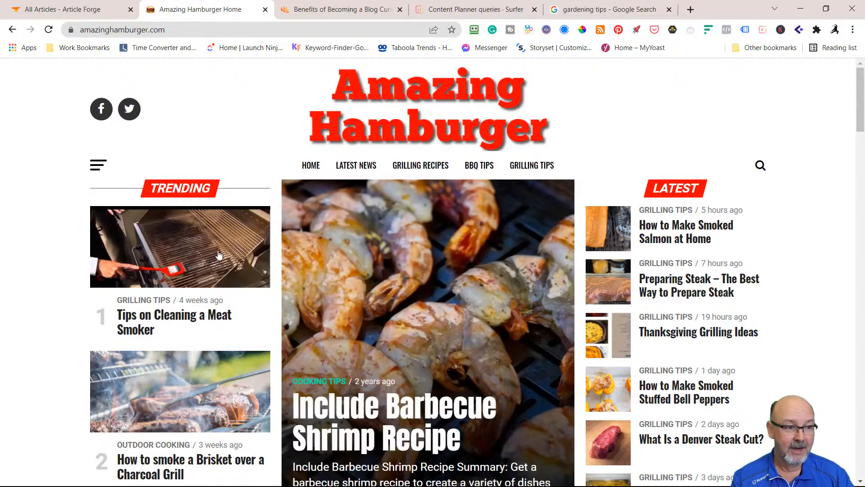
mouse_move(313, 253)
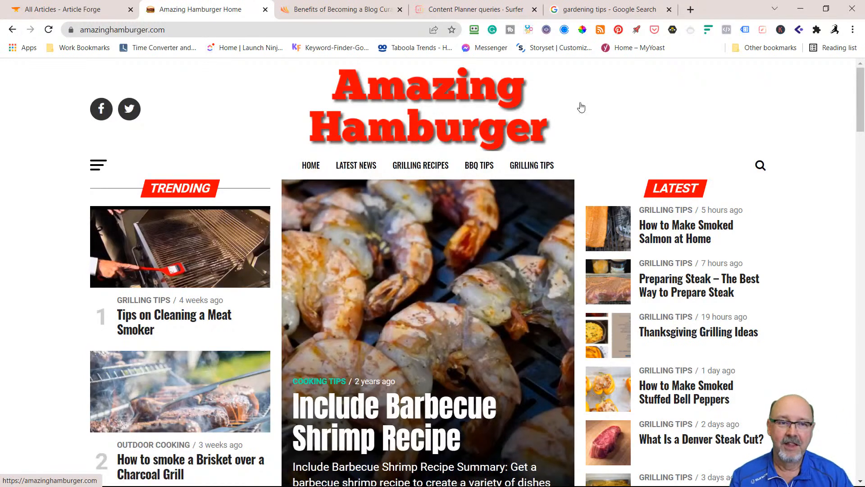
mouse_move(778, 140)
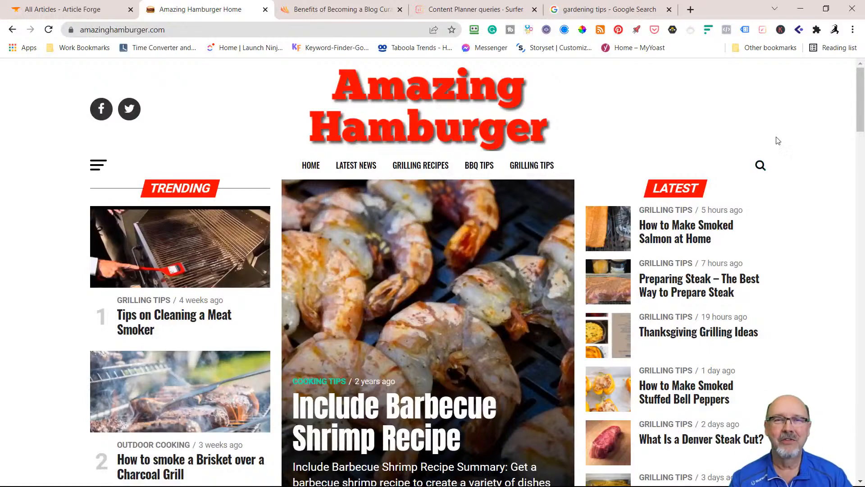